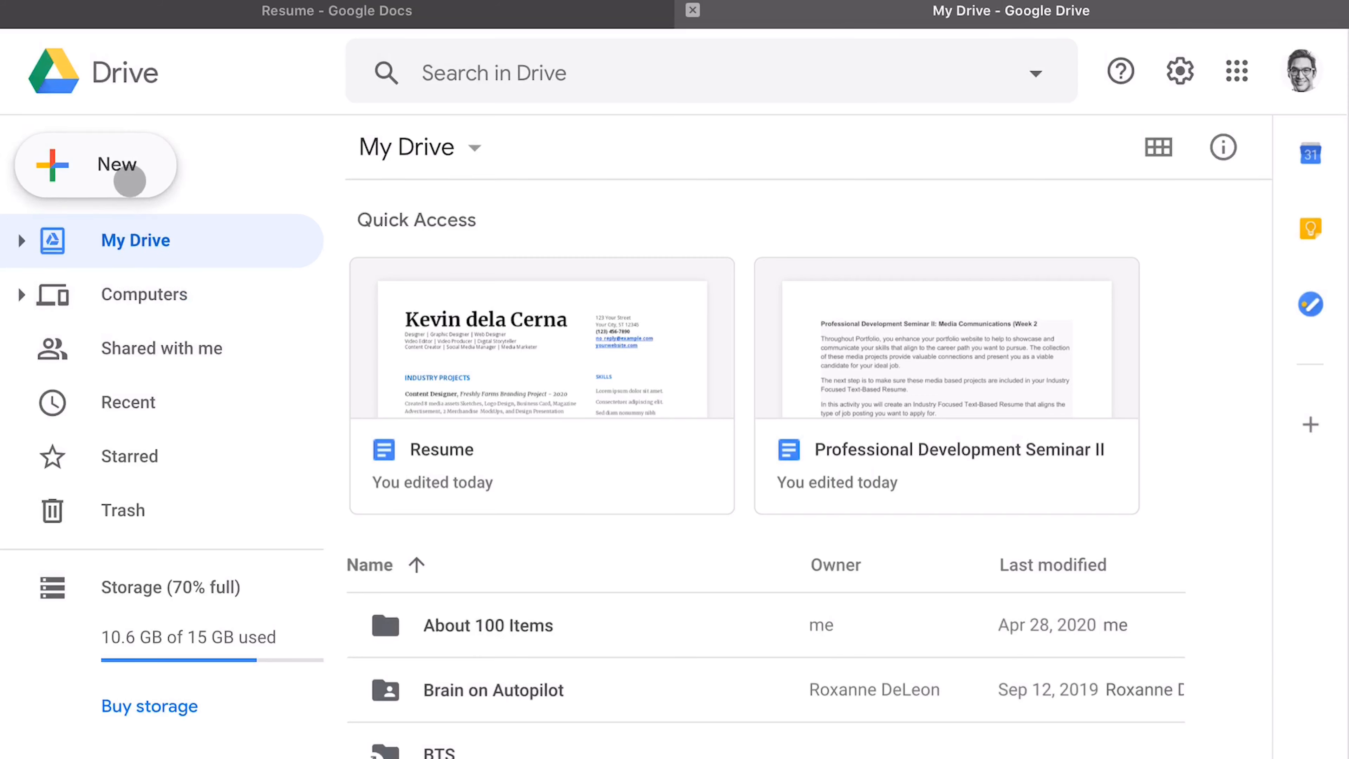
From Drive's New menu, start a Google Docs document from a template to reach the gallery.
click(97, 164)
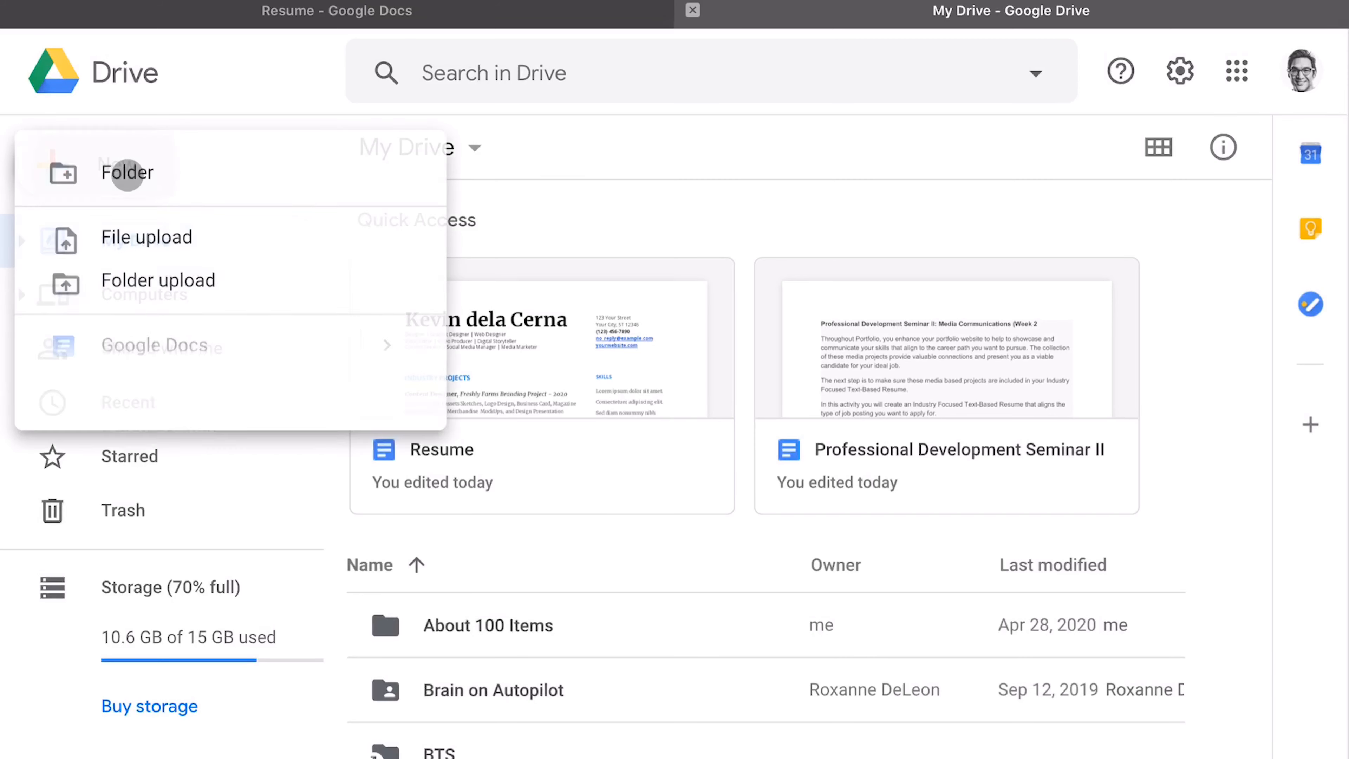
mouse_move(155, 348)
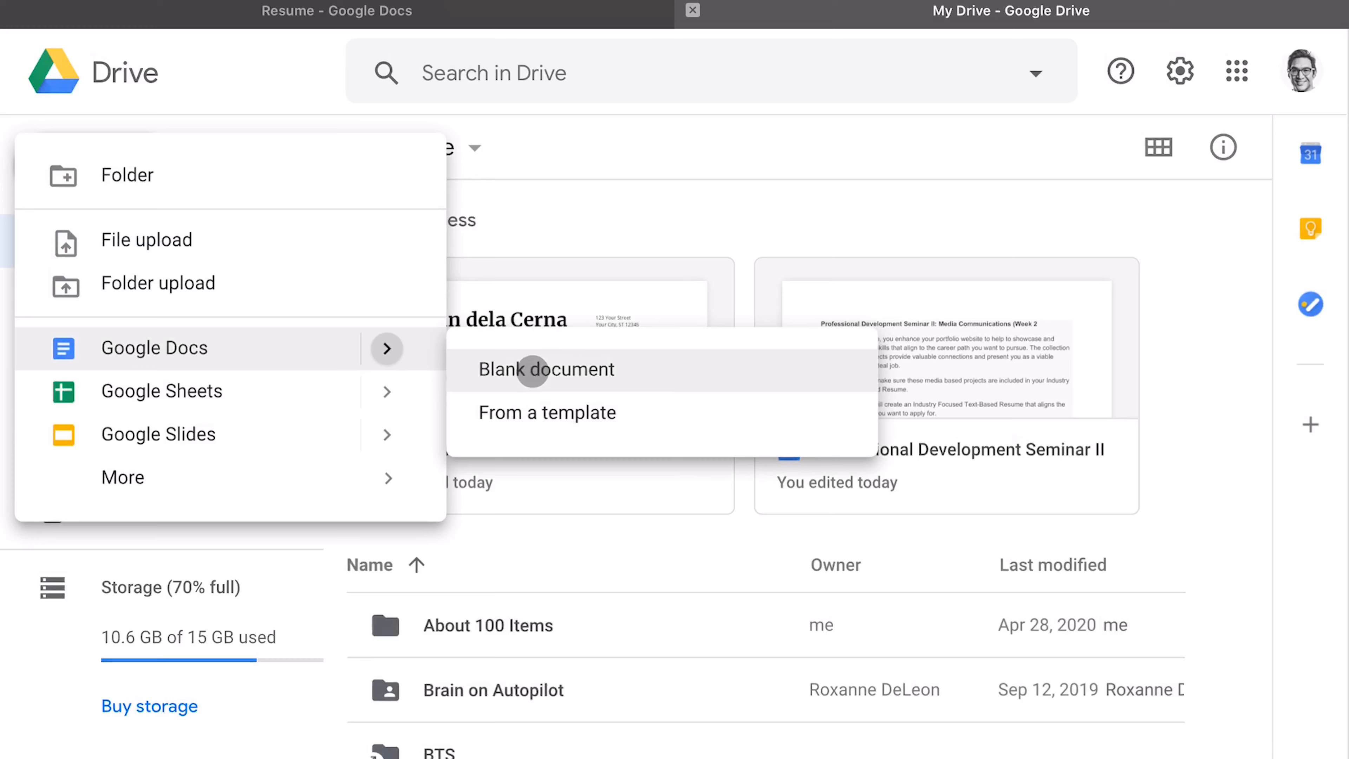
click(547, 369)
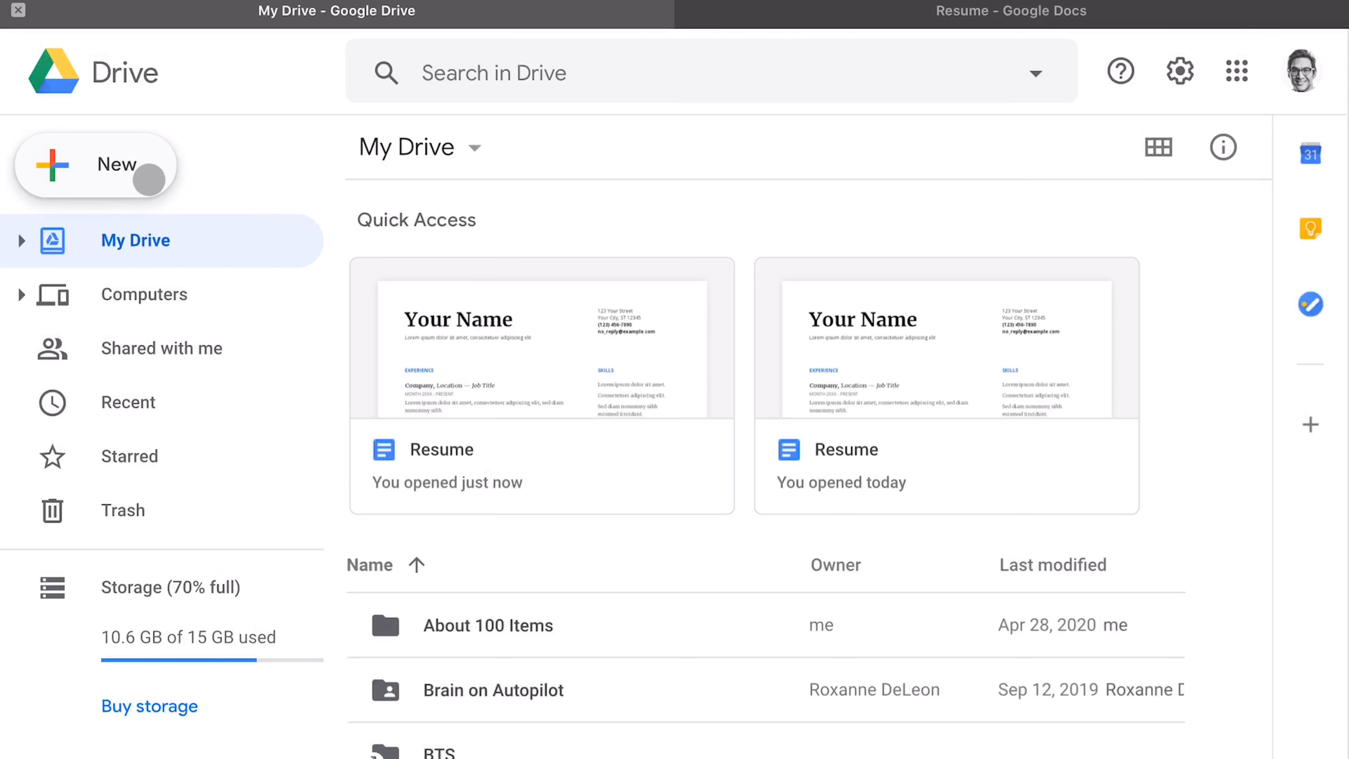
click(96, 164)
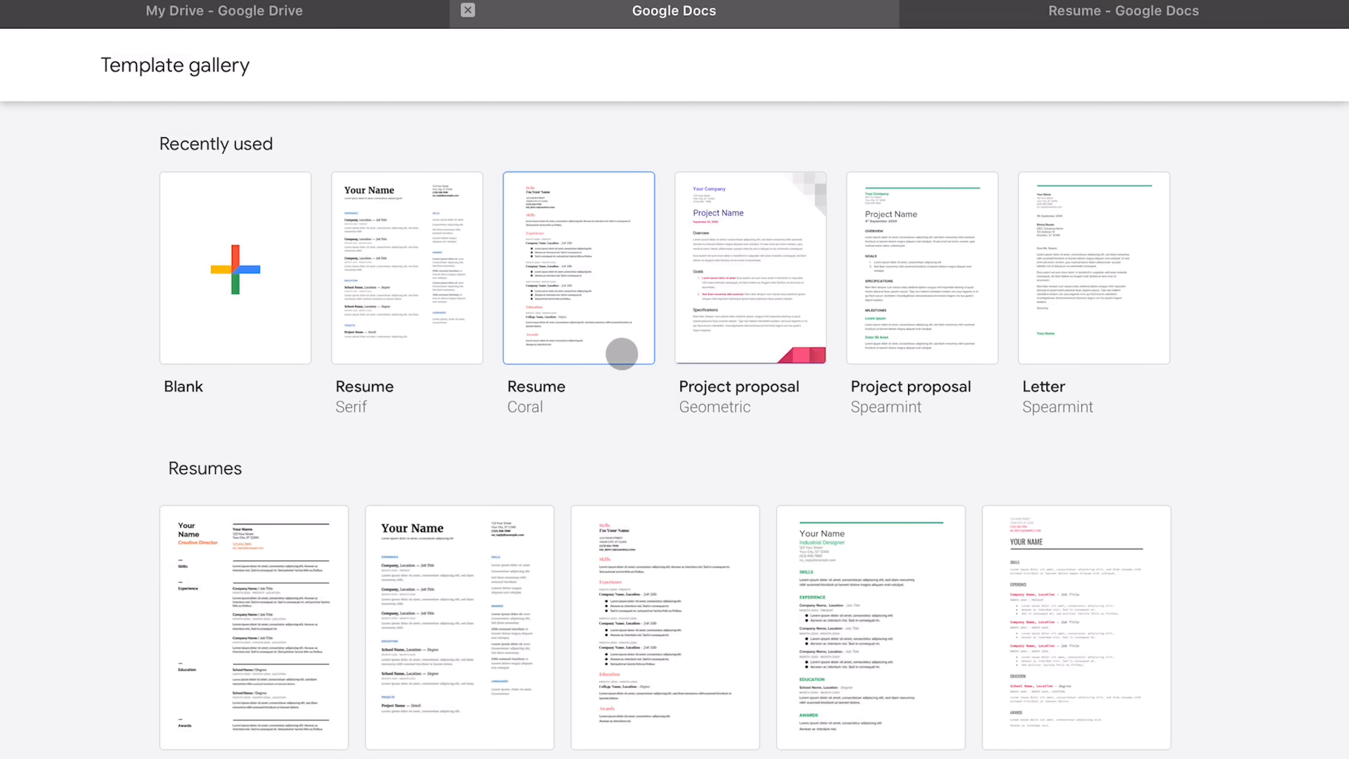
Create a resume from the Serif template and review its placeholder sections.
scroll(down, 3)
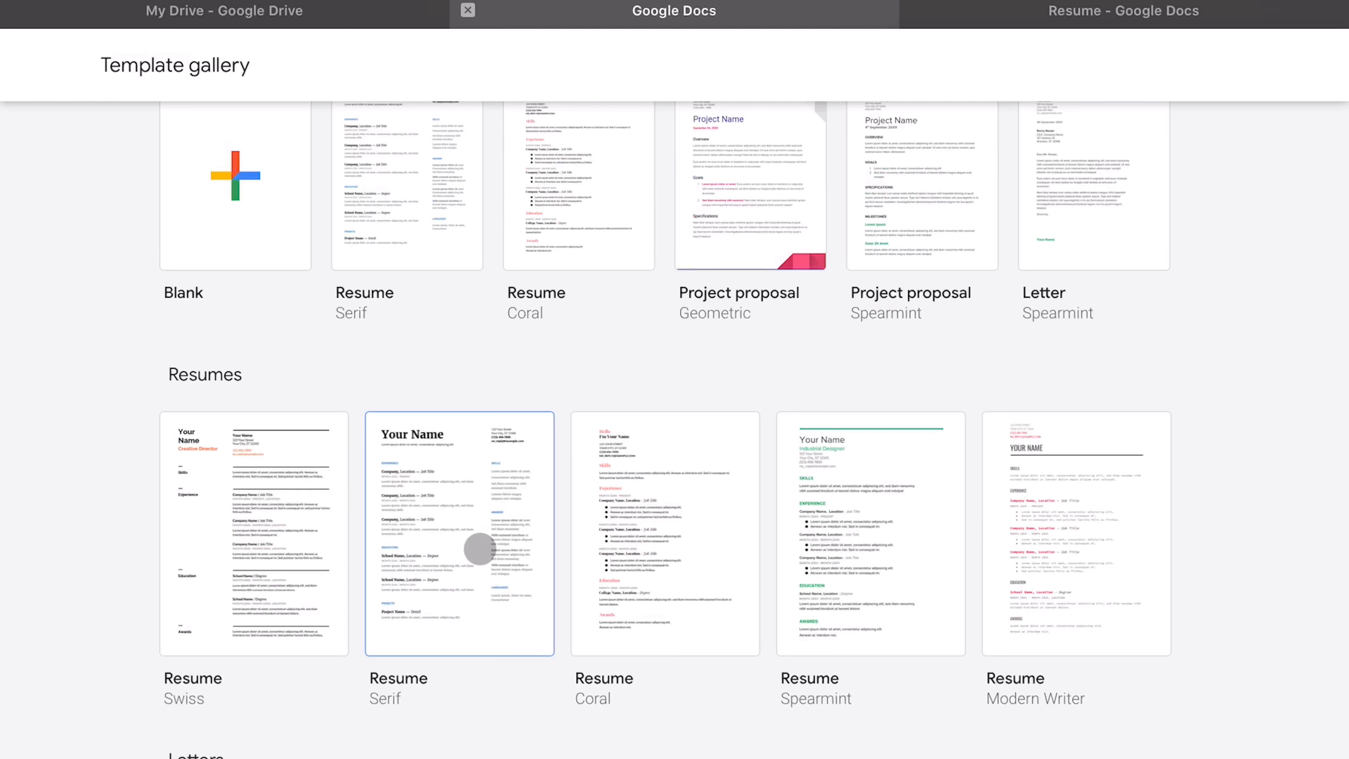
click(459, 534)
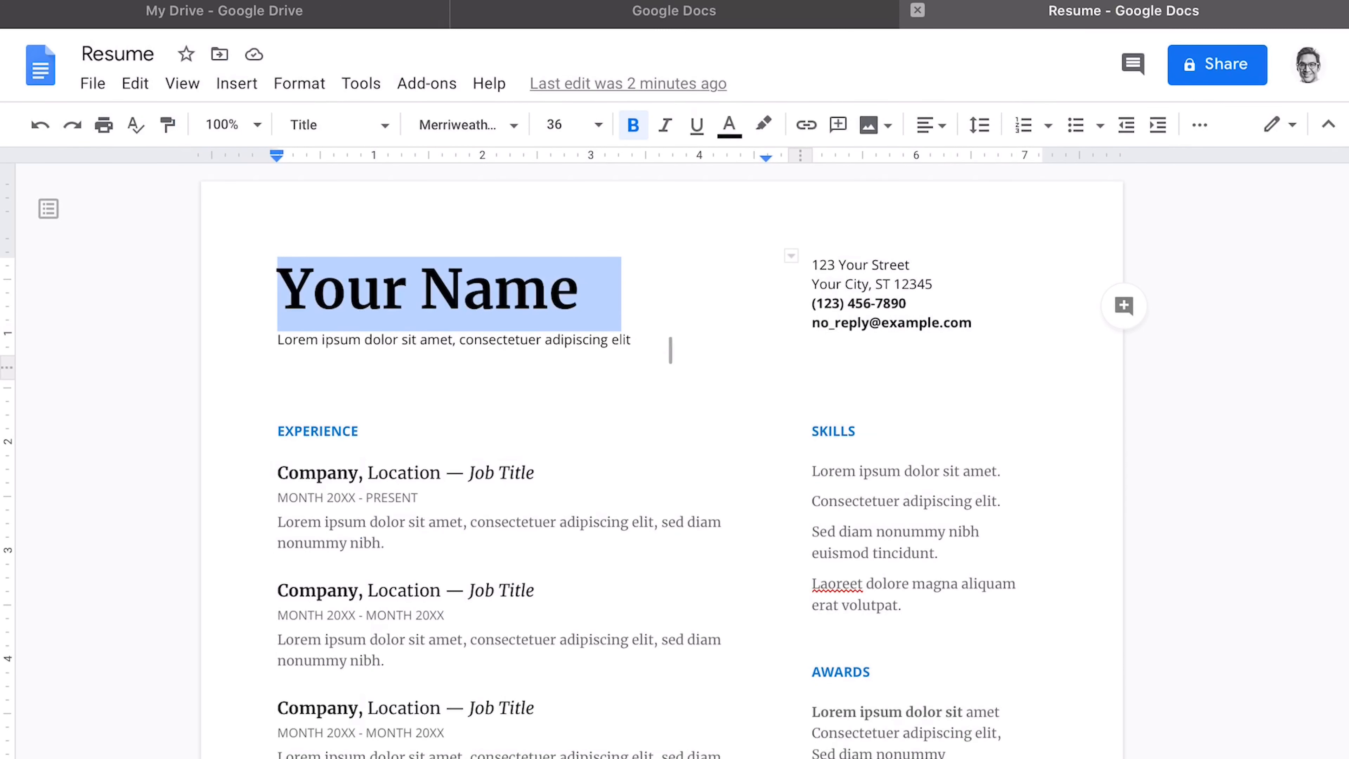
scroll(down, 3)
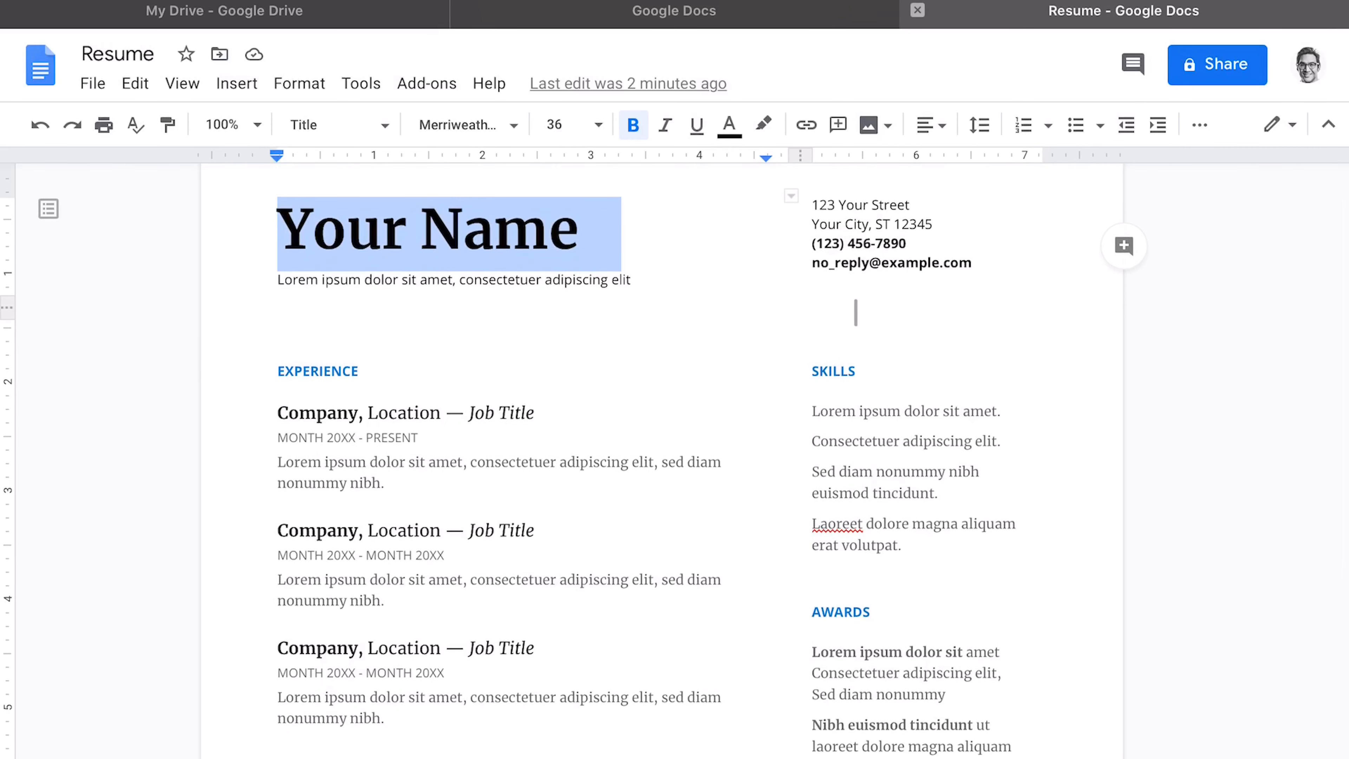
scroll(down, 3)
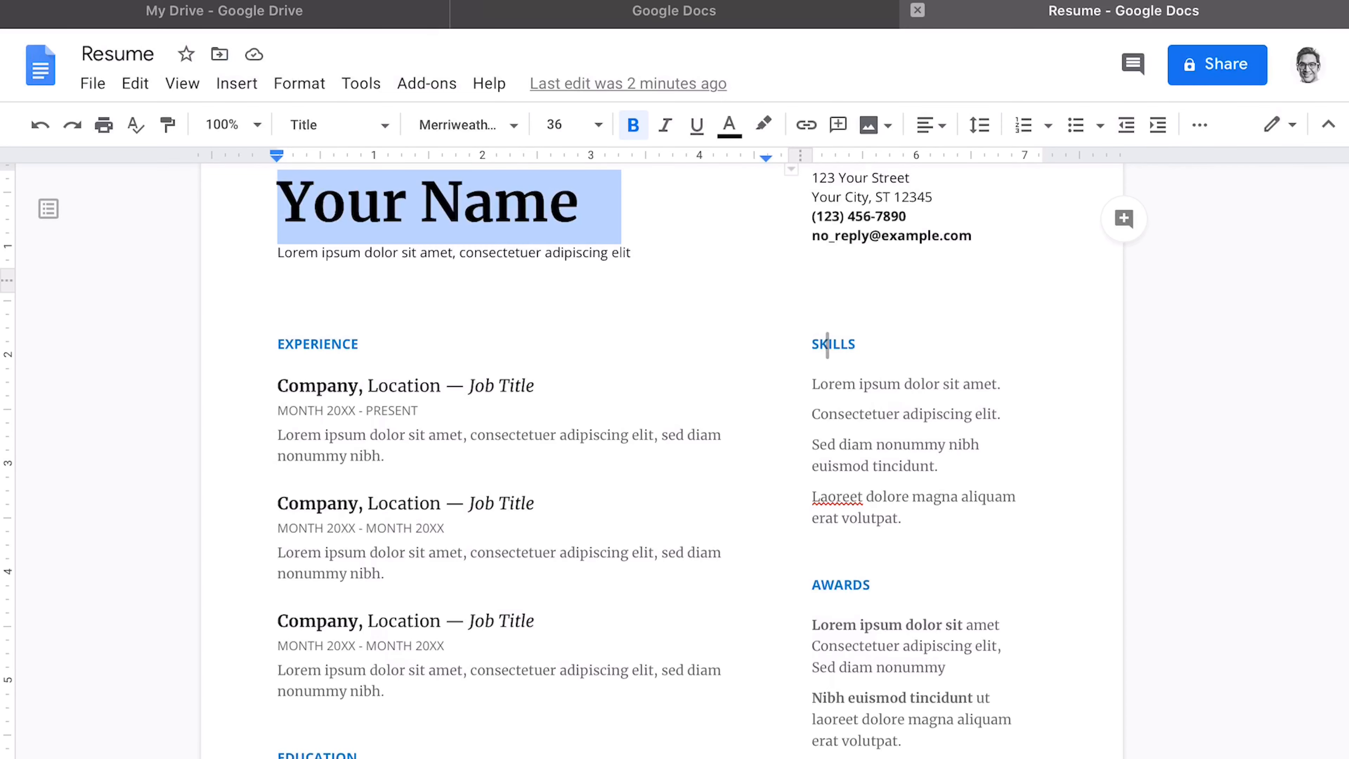
scroll(down, 3)
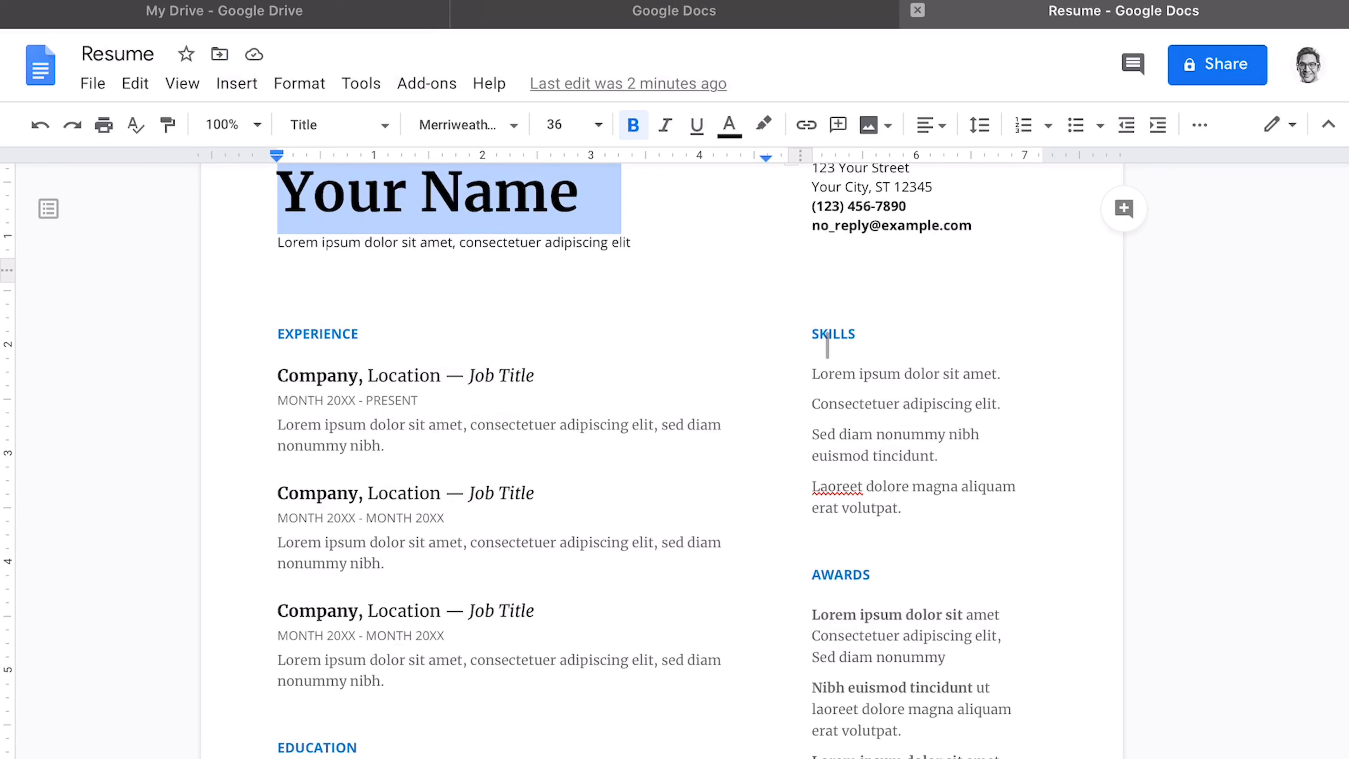
scroll(down, 3)
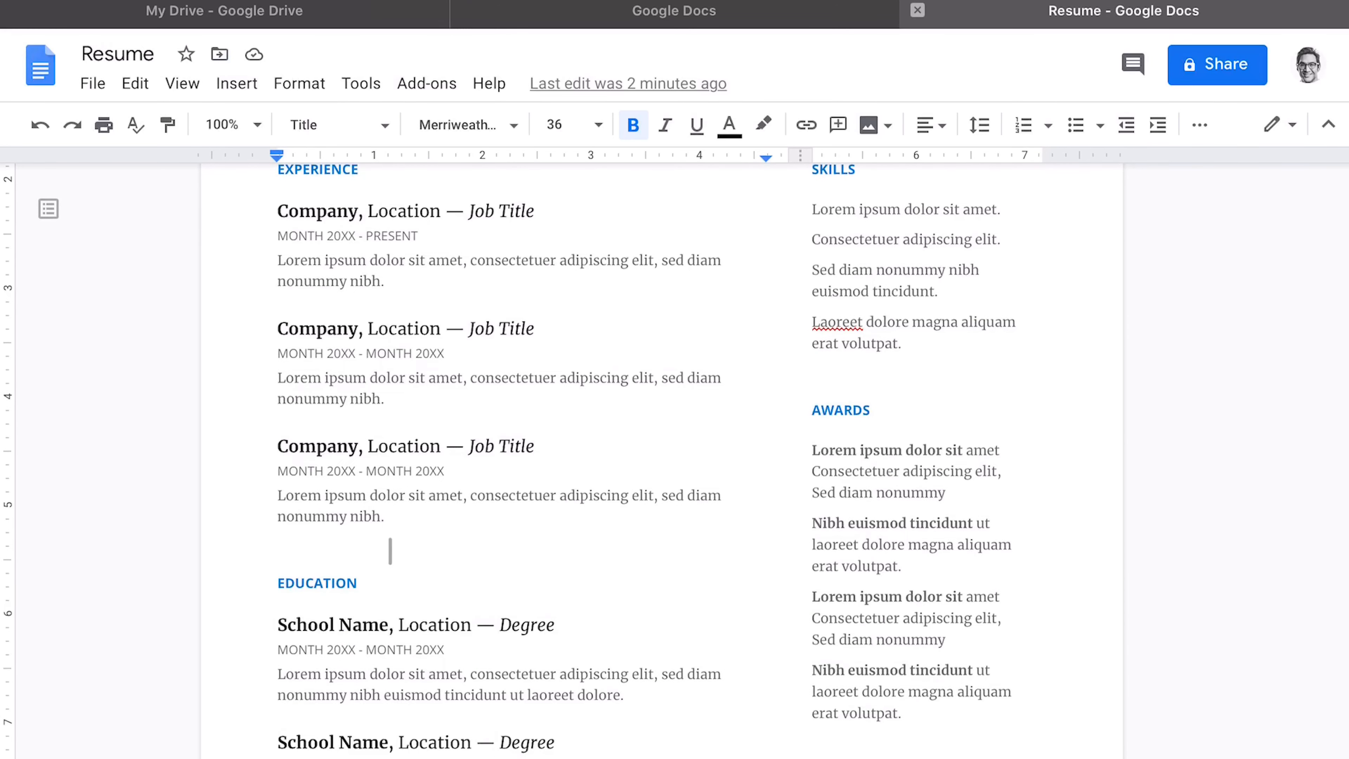
scroll(down, 3)
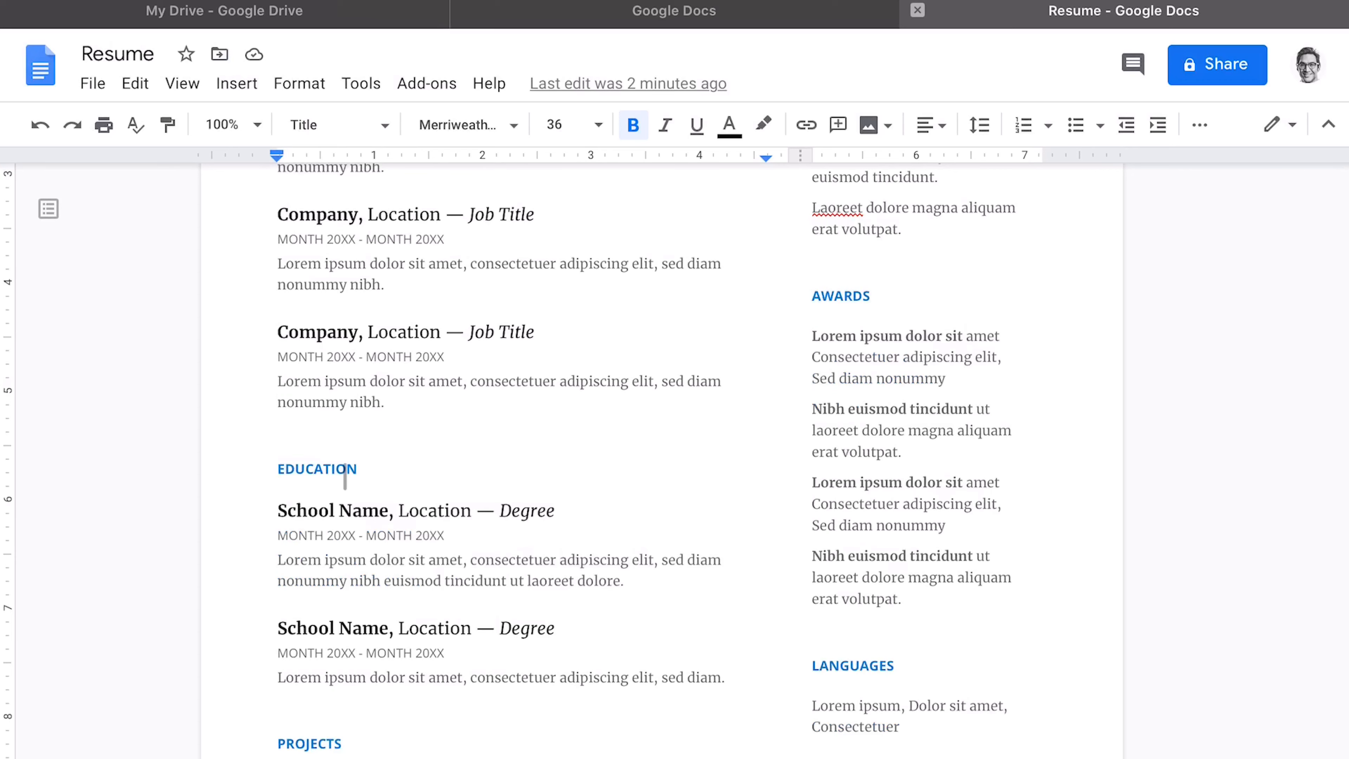
scroll(down, 3)
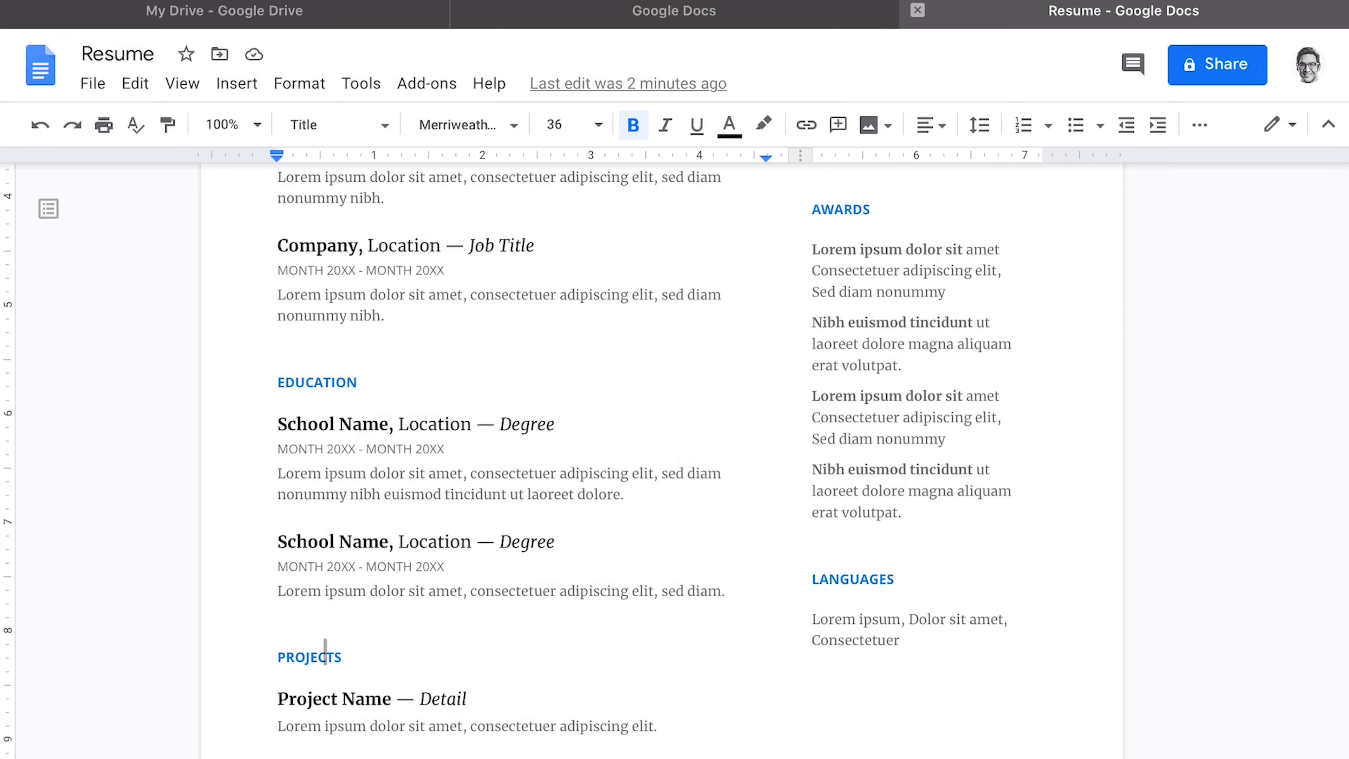
click(867, 578)
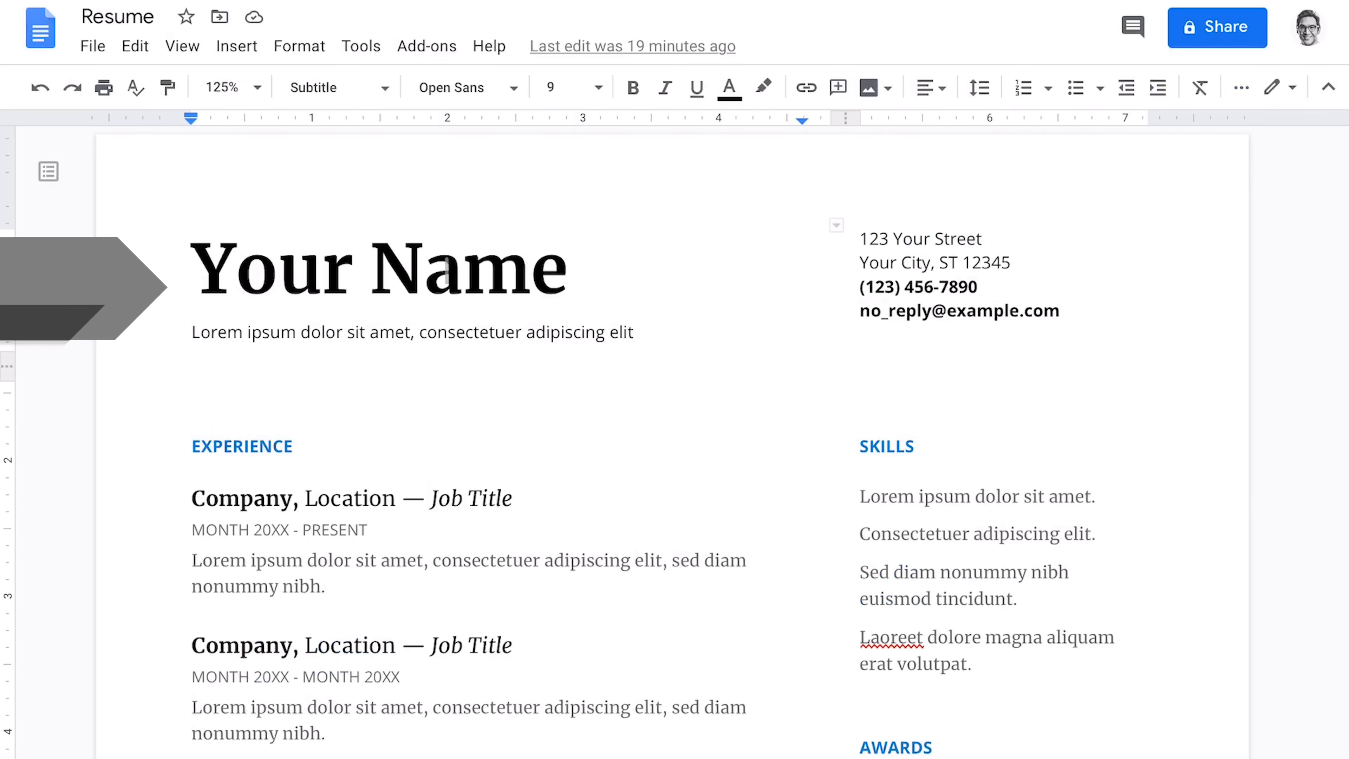
Replace 'Your Name' with Kevin dela Cerna and the subtitle with the design and media role list.
triple_click(378, 268)
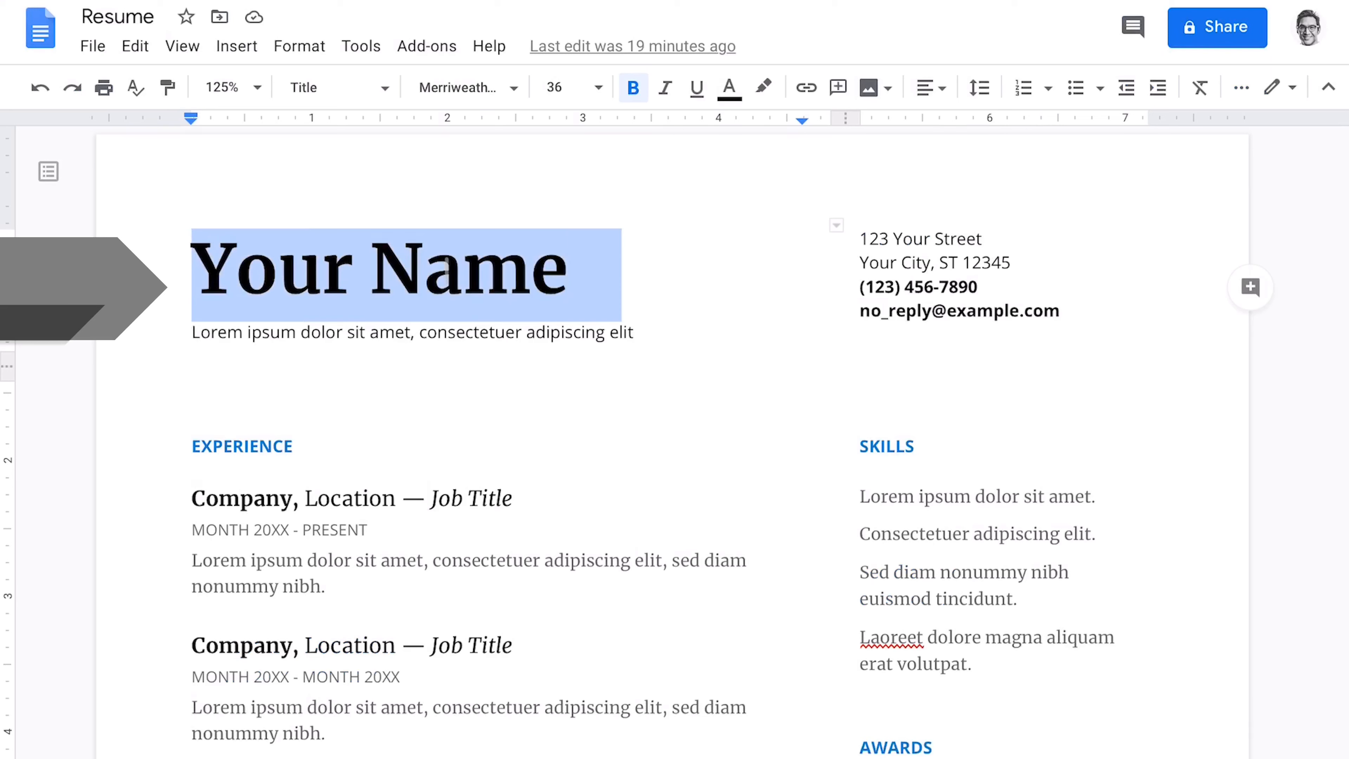
text(Kevin dela Cerna)
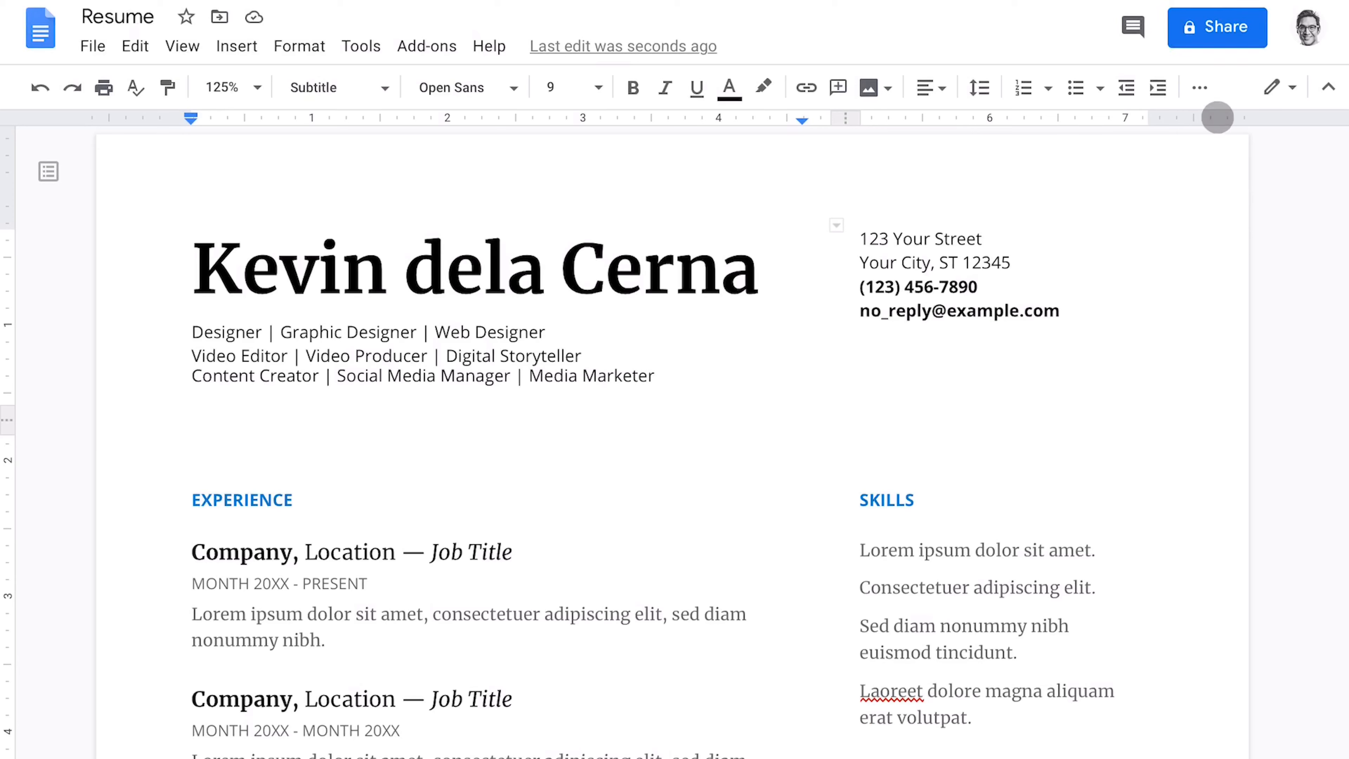
click(210, 365)
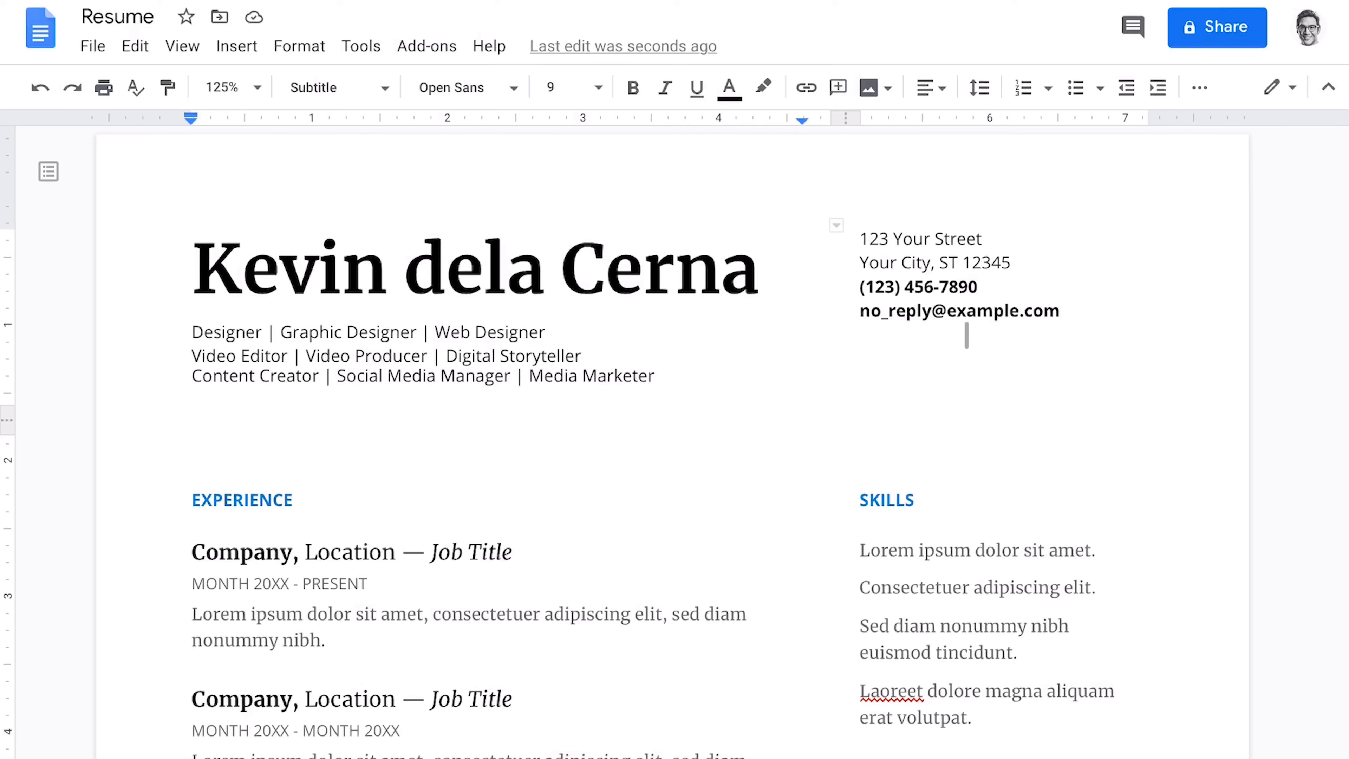
double_click(958, 310)
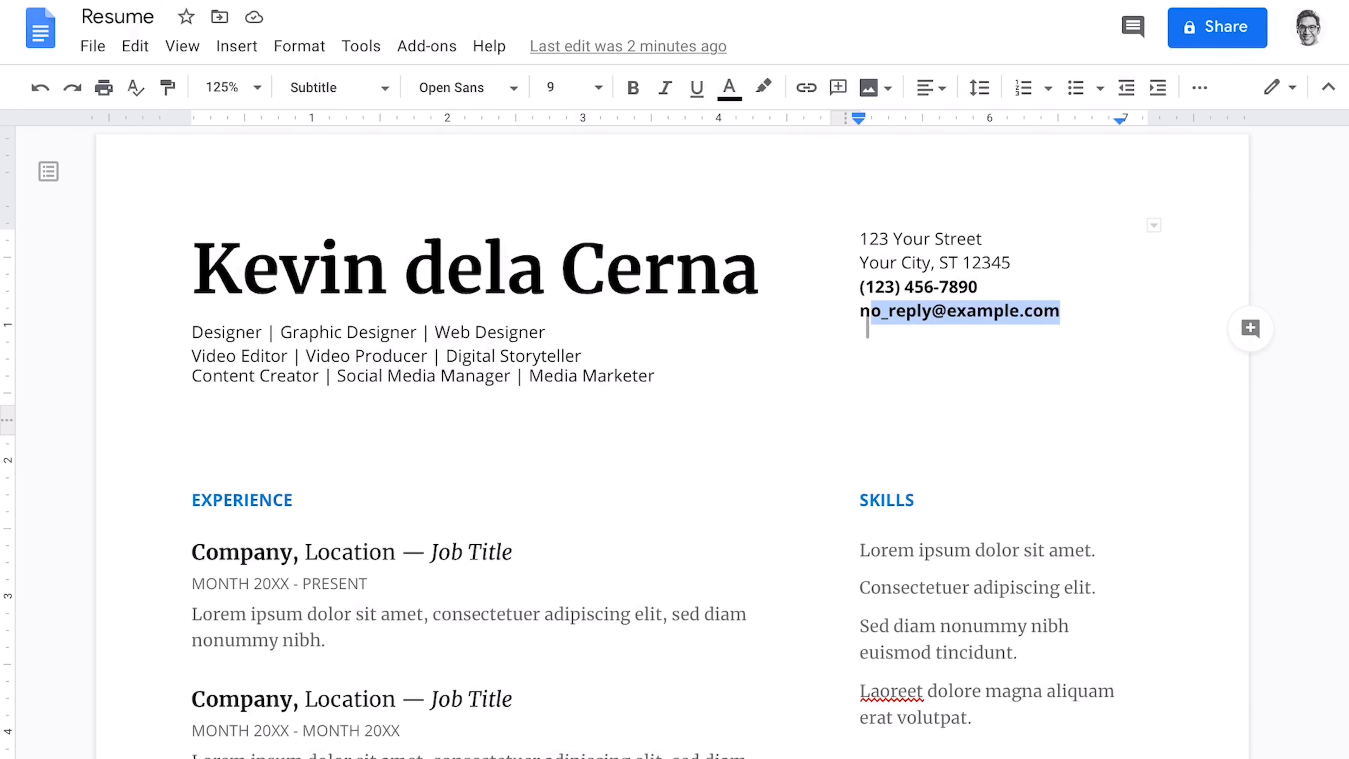
Add a 'yourwebsite.com' line beneath the linked contact email.
click(632, 87)
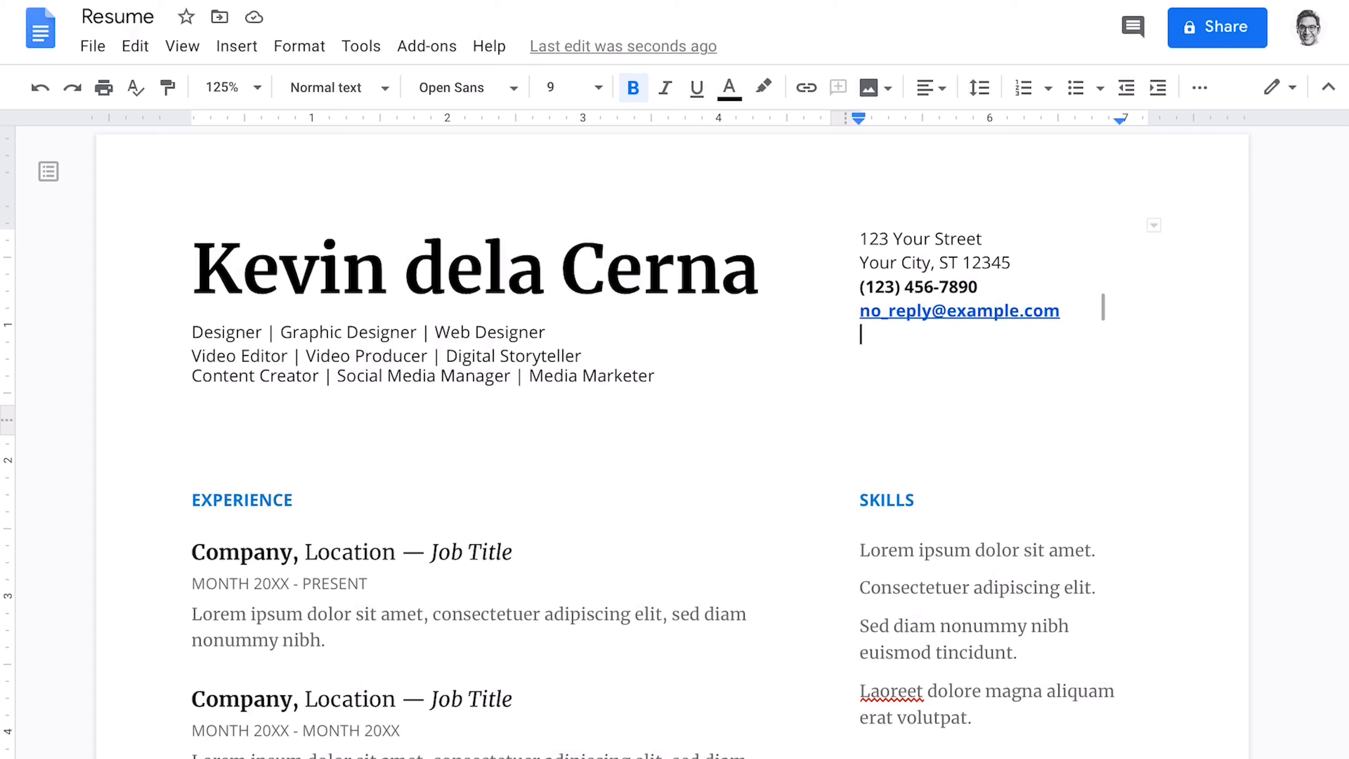
text(yourwebsite.com)
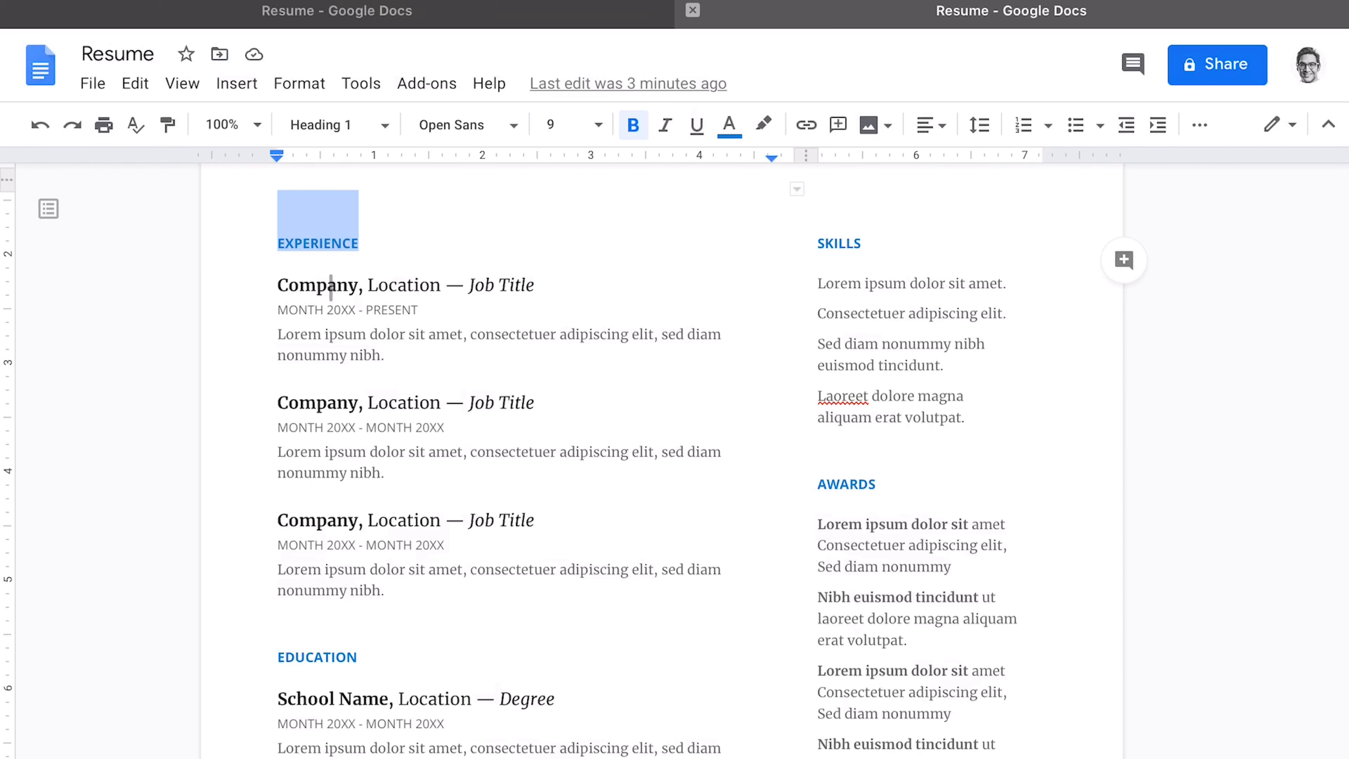
click(329, 285)
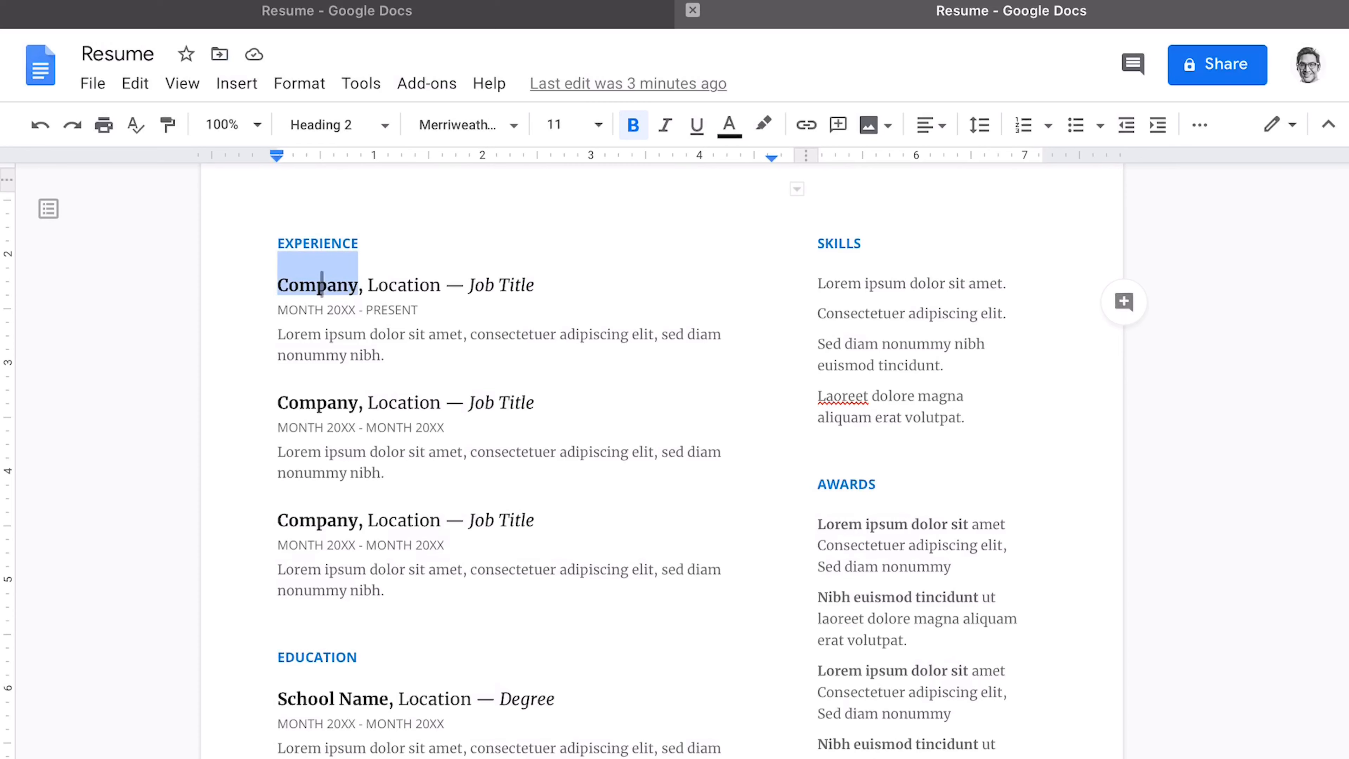
text(Content Designer)
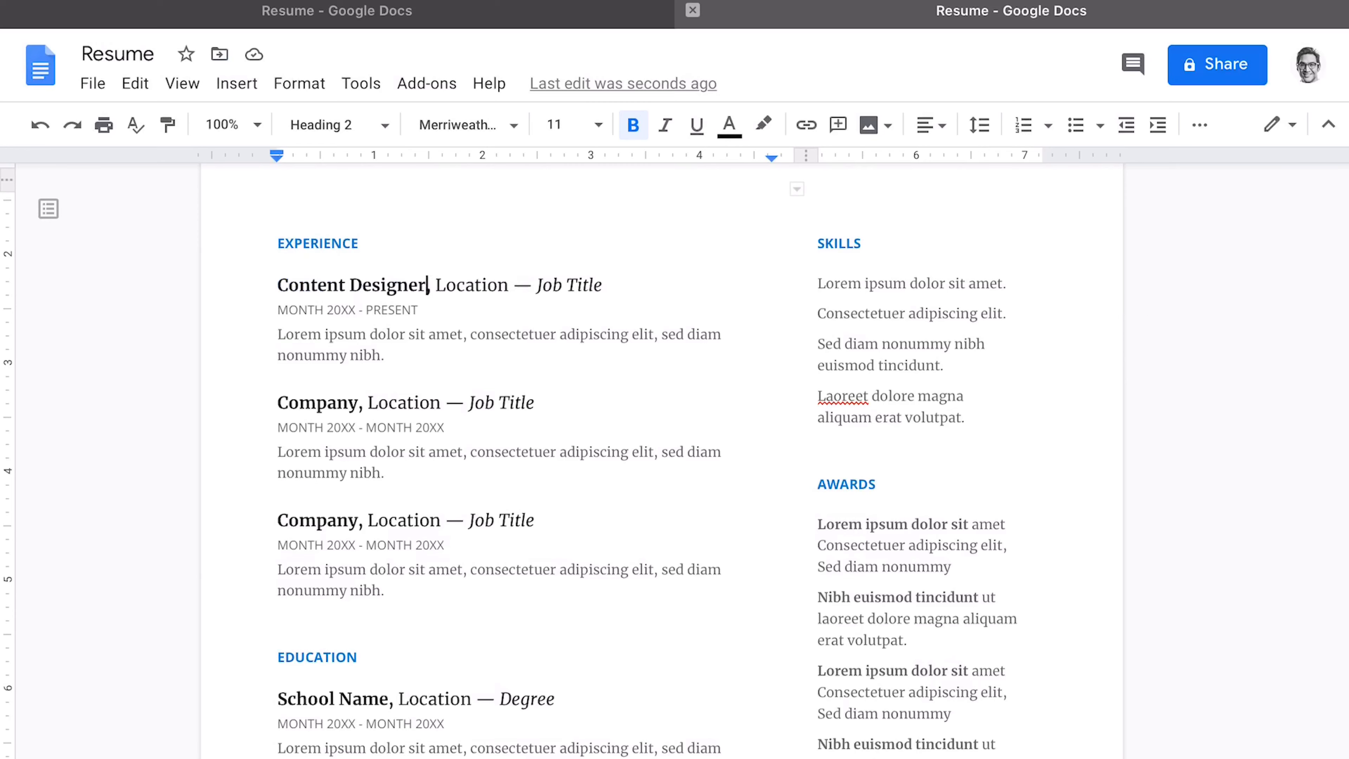
click(377, 348)
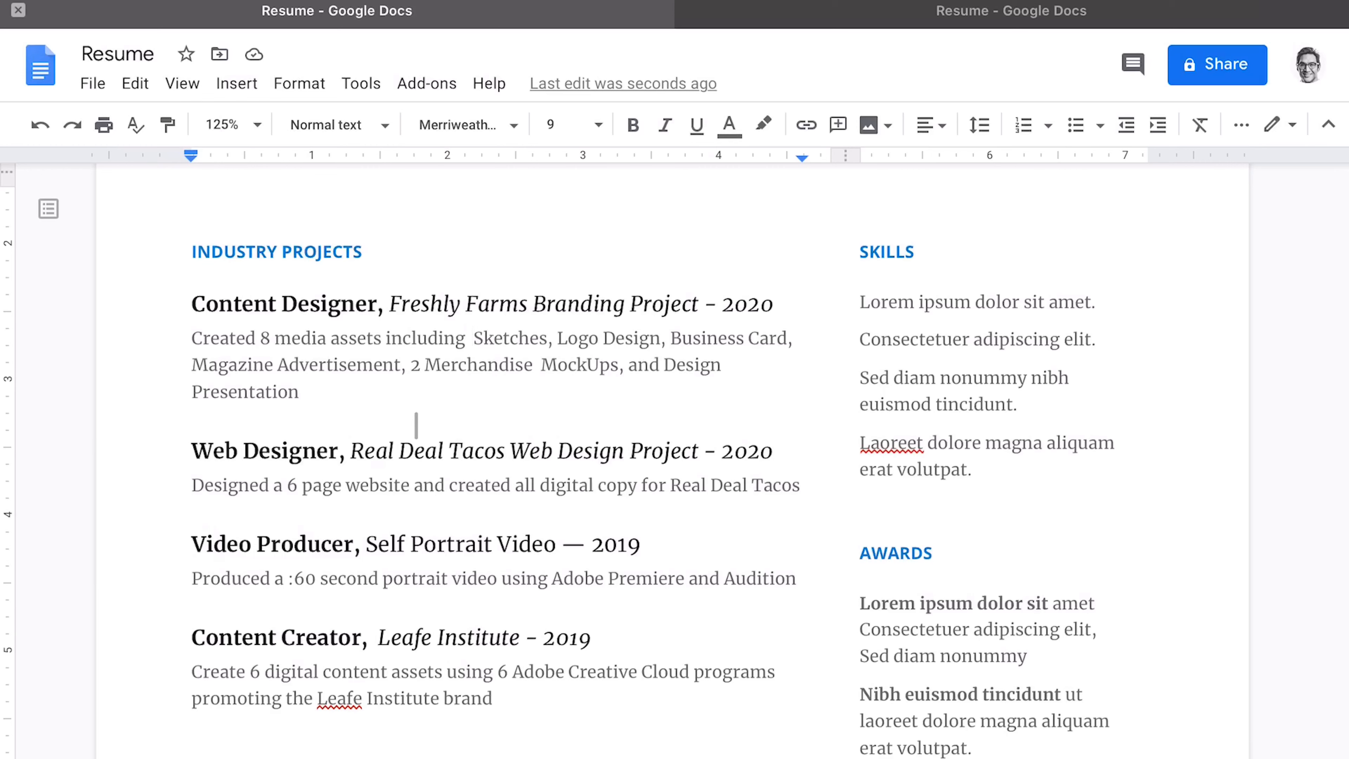
click(474, 337)
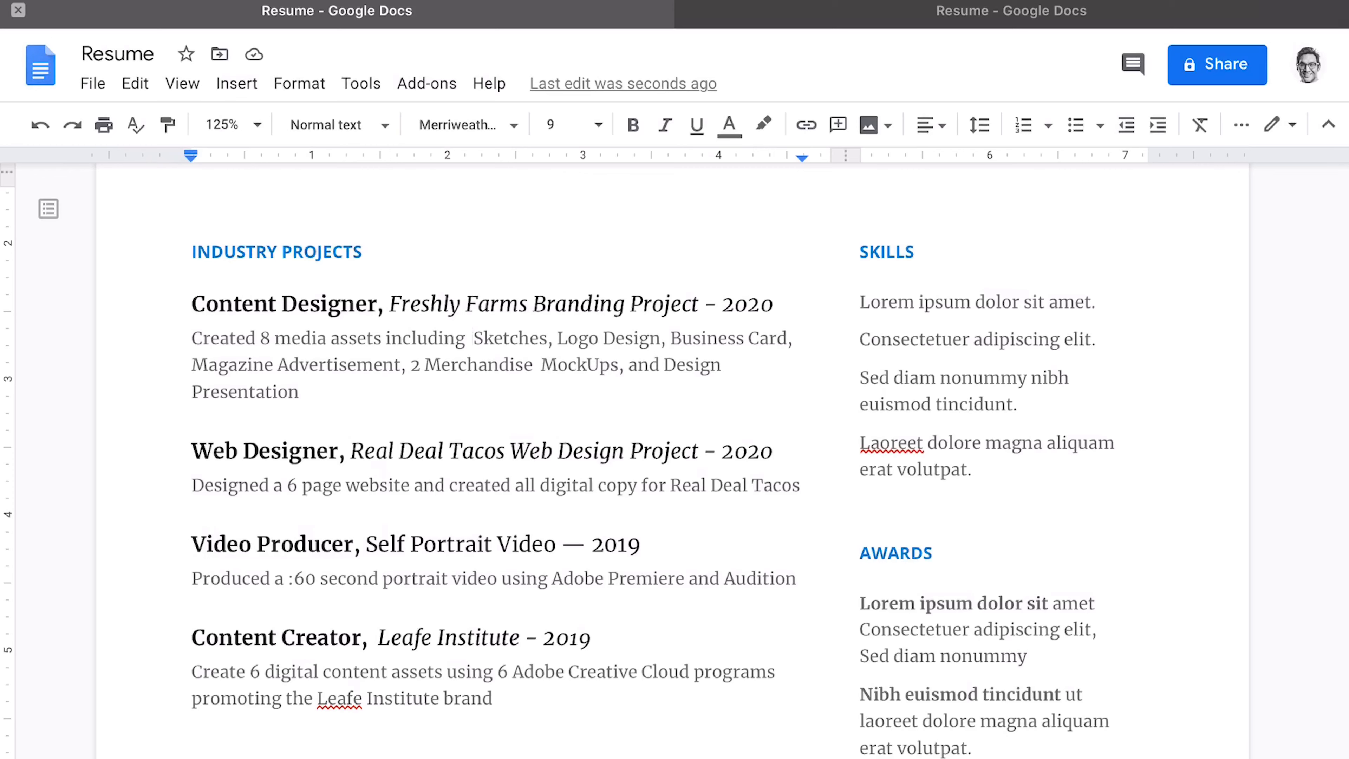
click(475, 337)
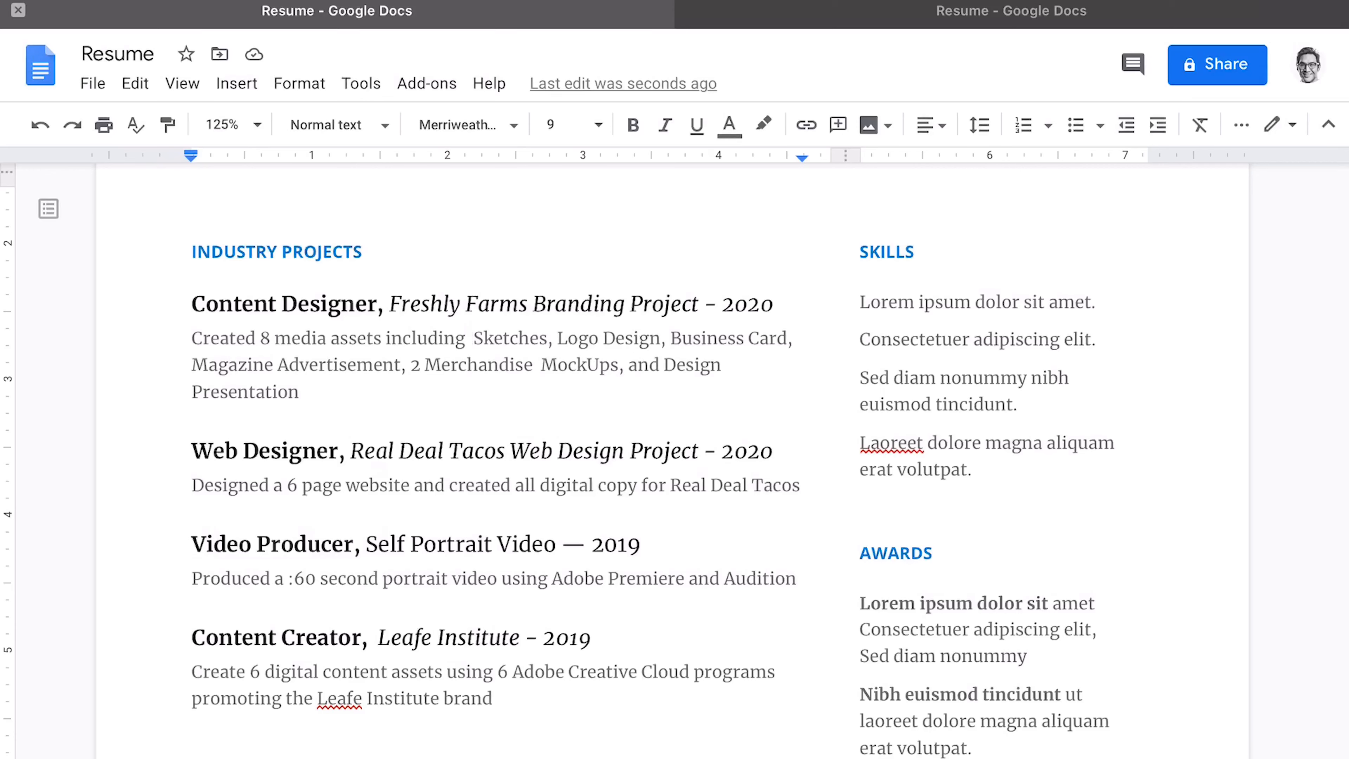
click(472, 337)
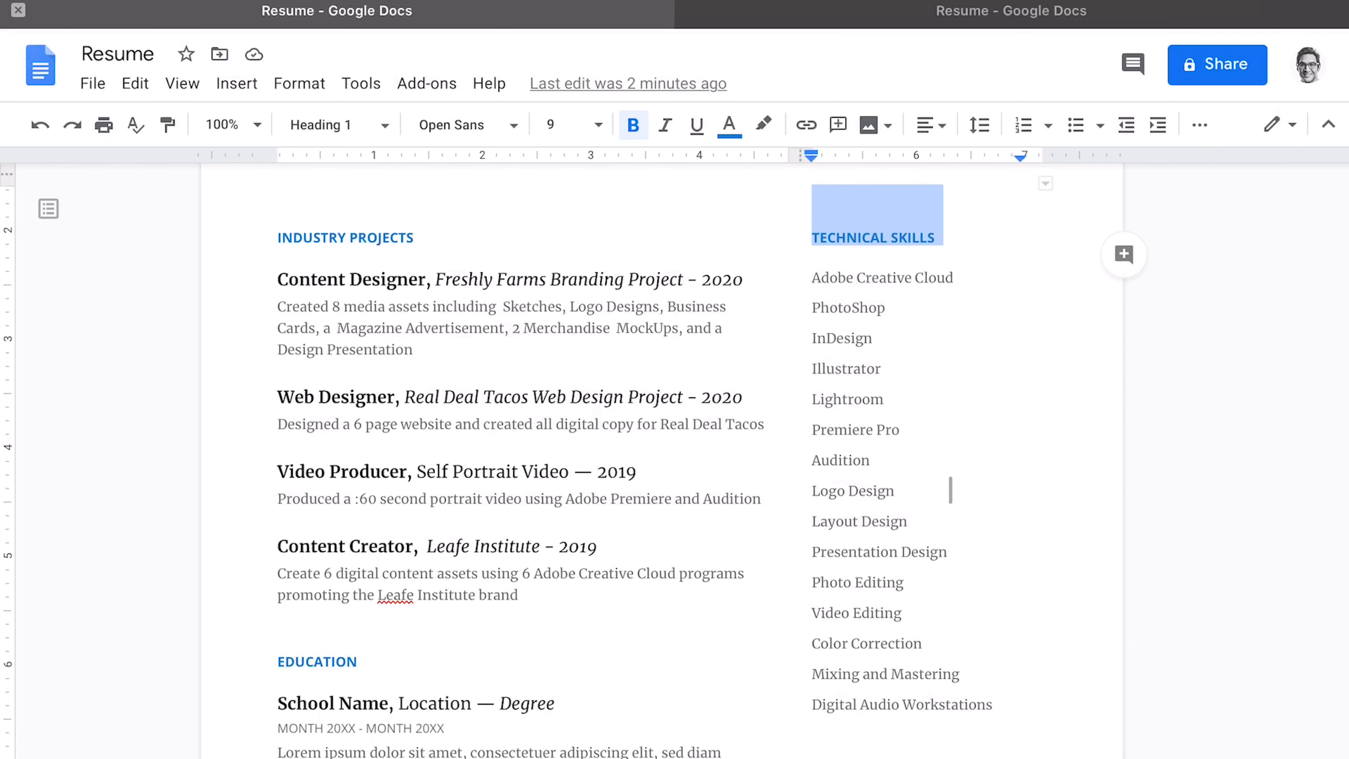
Scroll down past the Technical Skills and Media Skills lists.
scroll(down, 3)
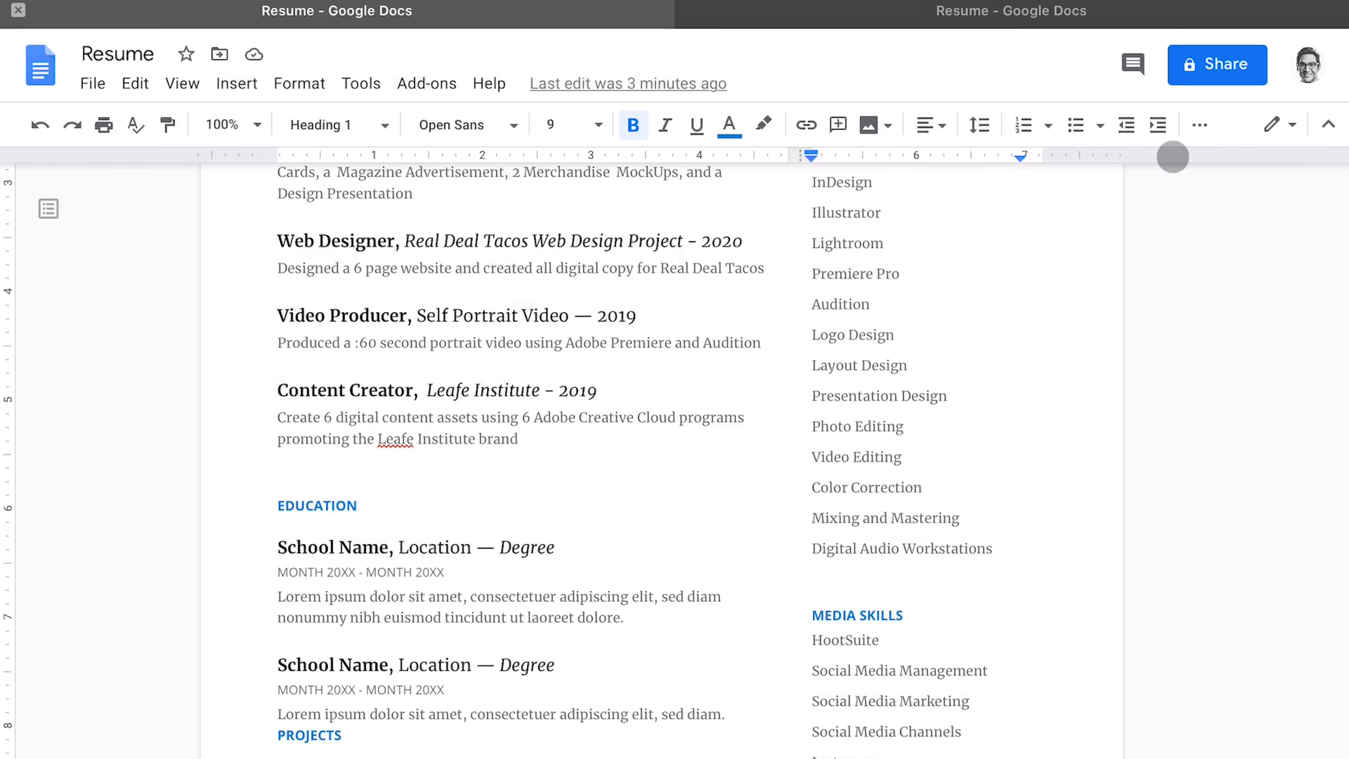
scroll(down, 3)
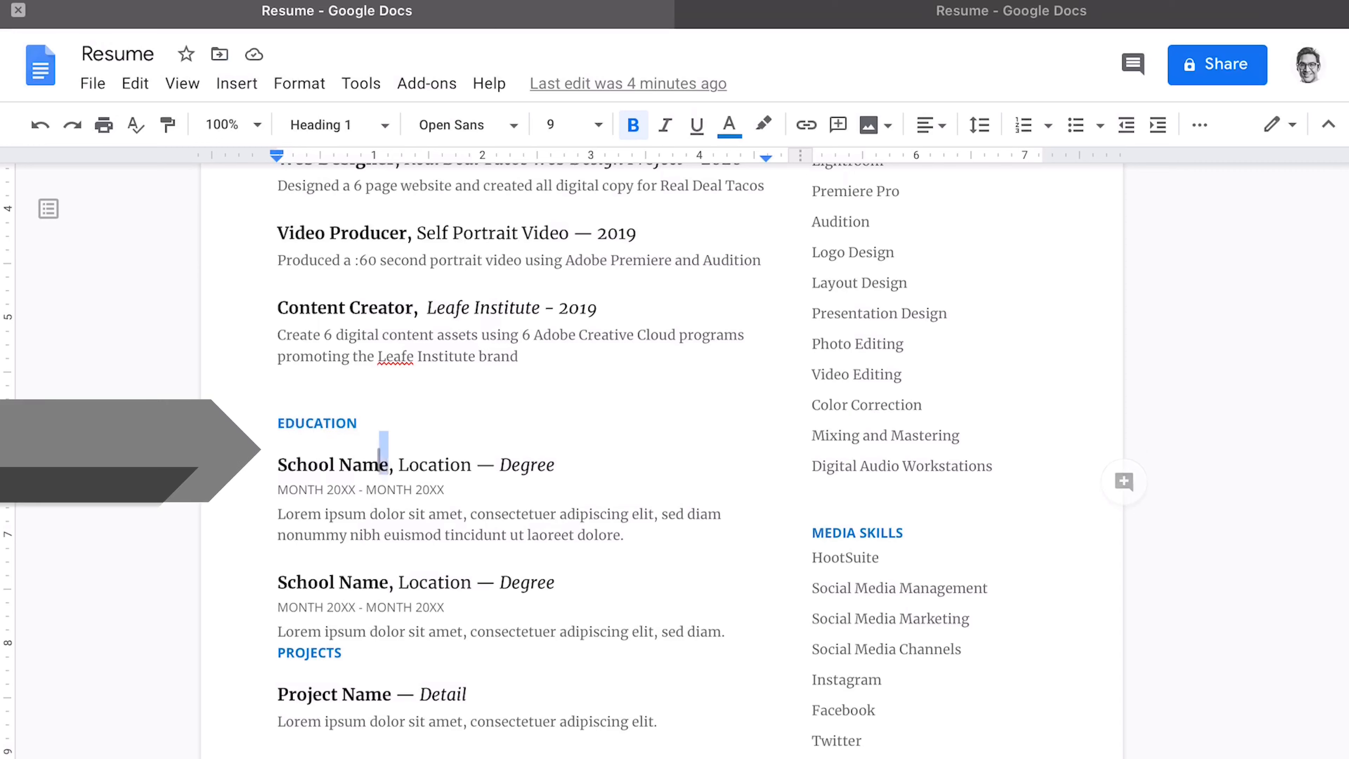
Enter Full Sail University and its degree, then delete the second placeholder school entry.
text(Full Sail University)
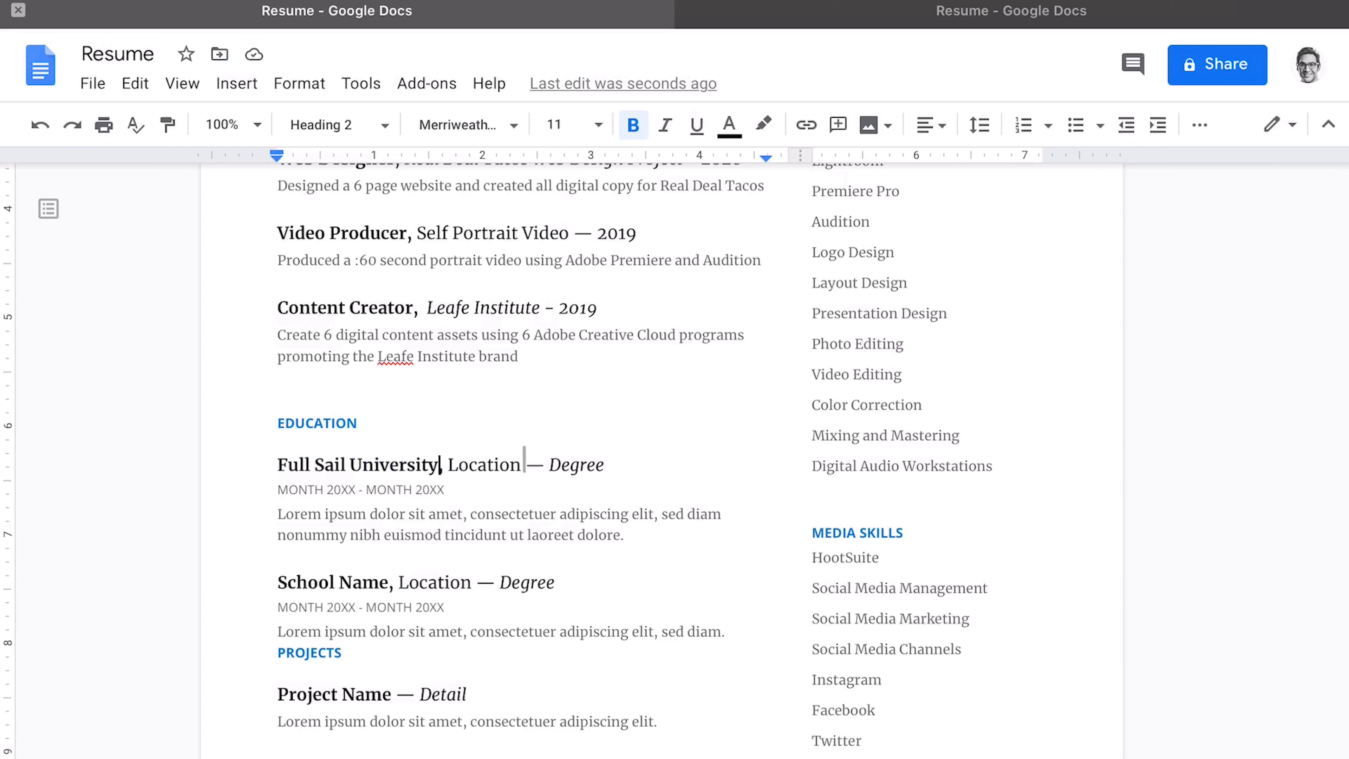
double_click(575, 464)
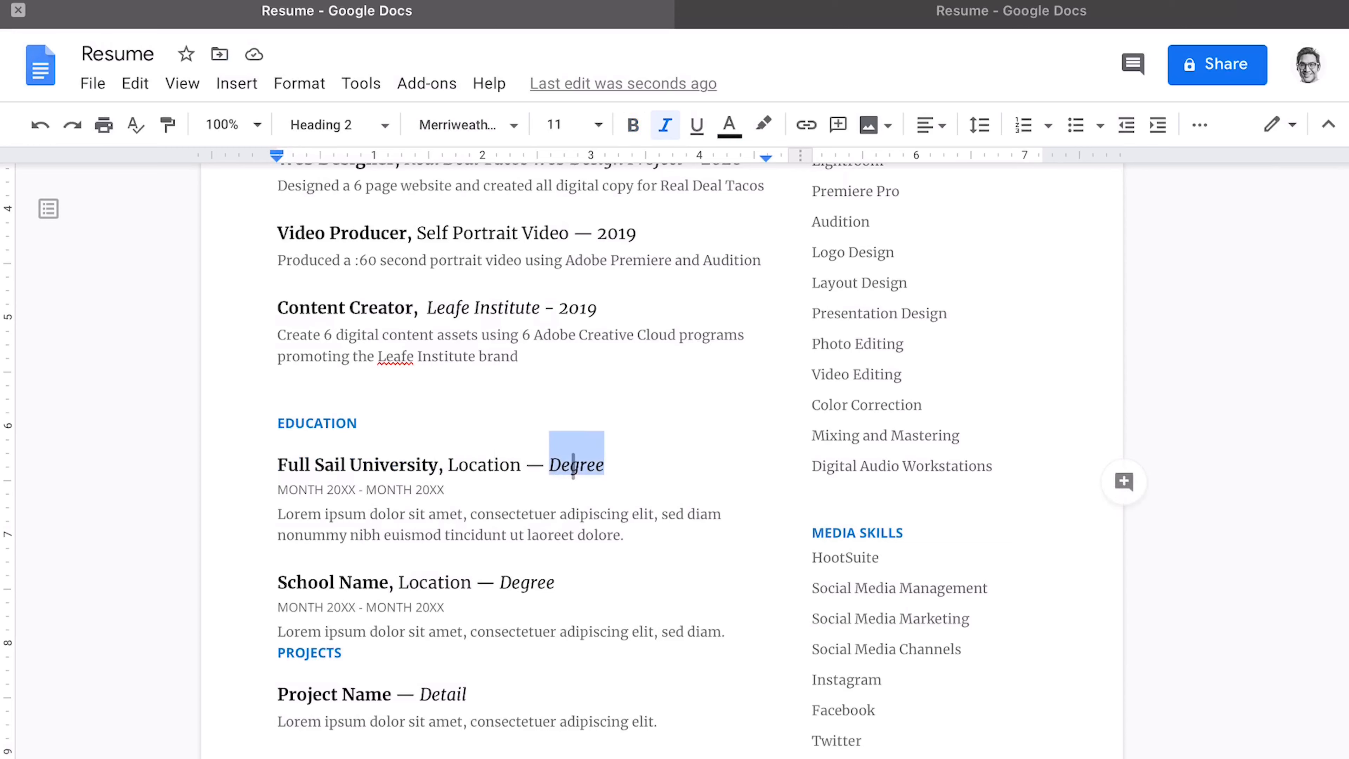
text(Bah)
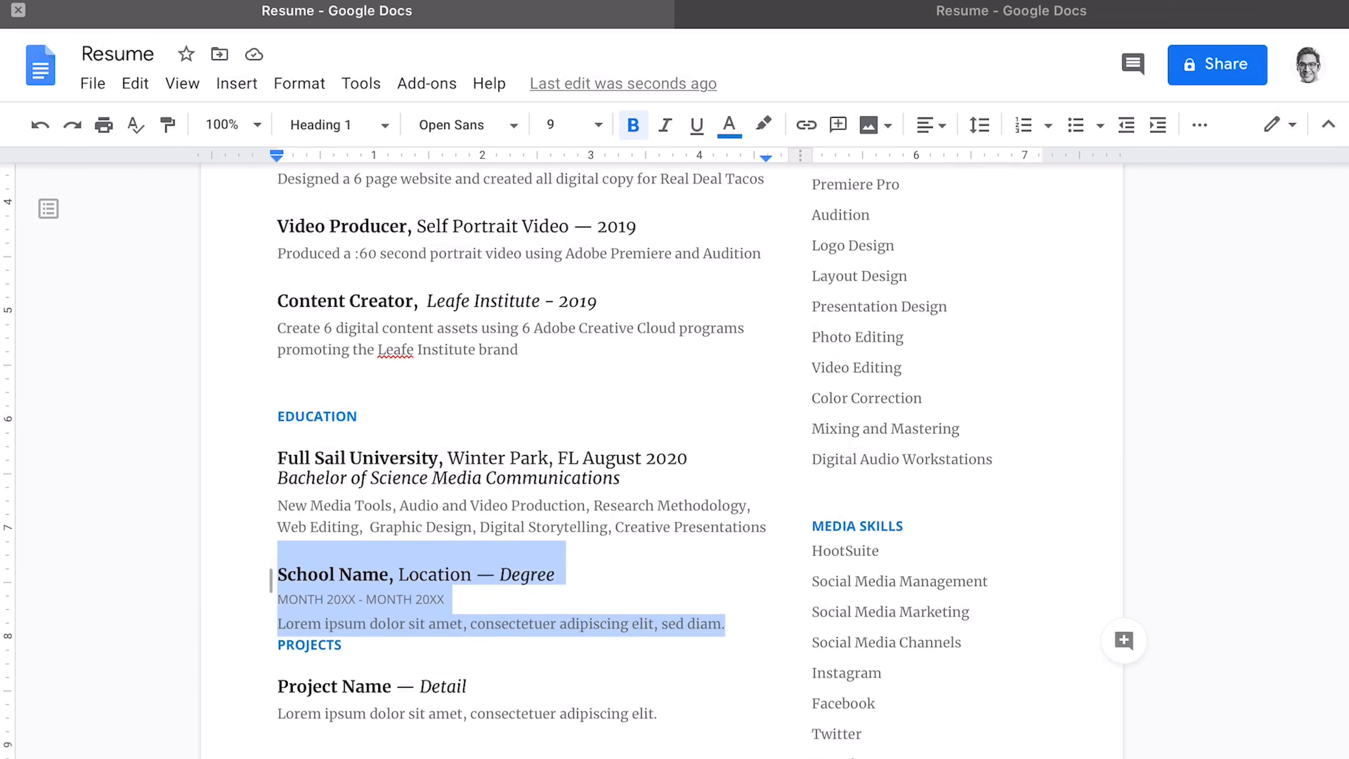
key(delete)
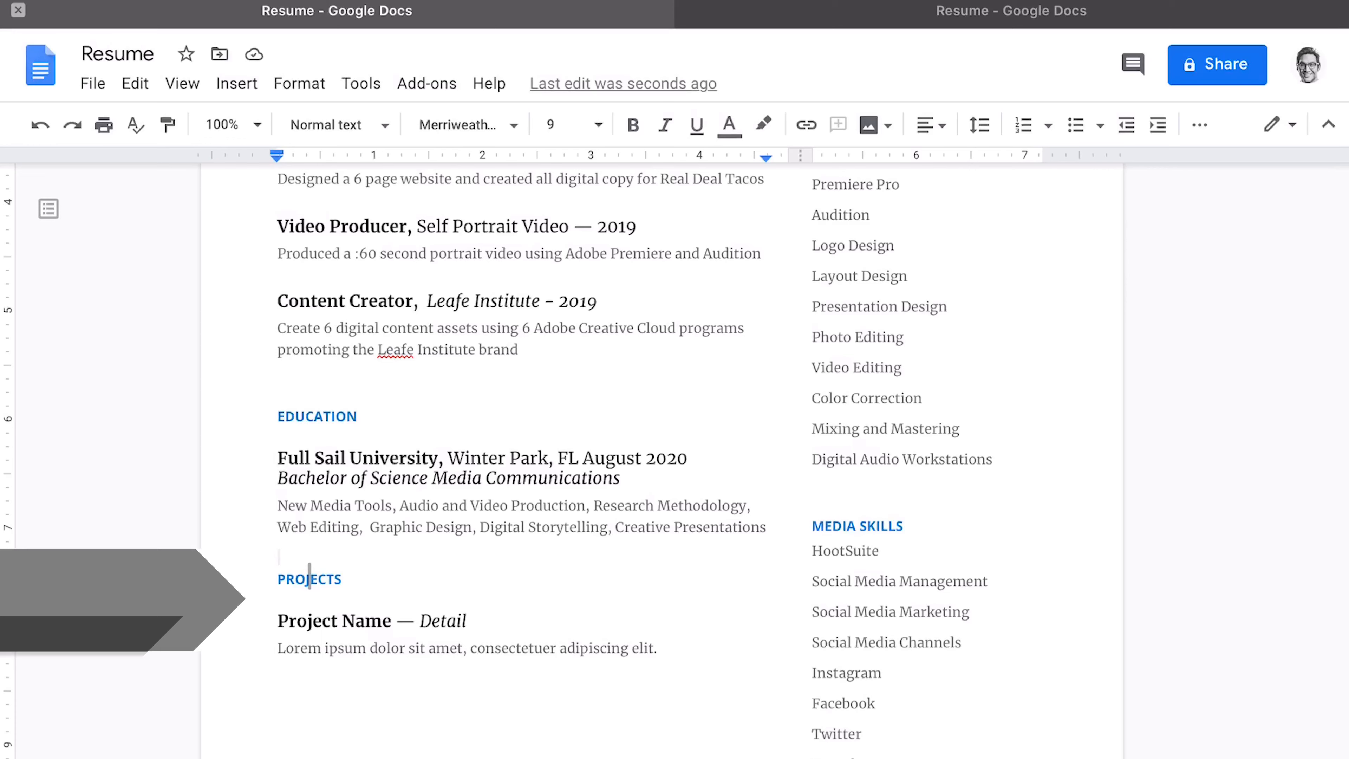
Rename PROJECTS to WORK HISTORY and enter 'Target, Customer Service Rep (Electronics) 2018 - 2020'.
double_click(309, 578)
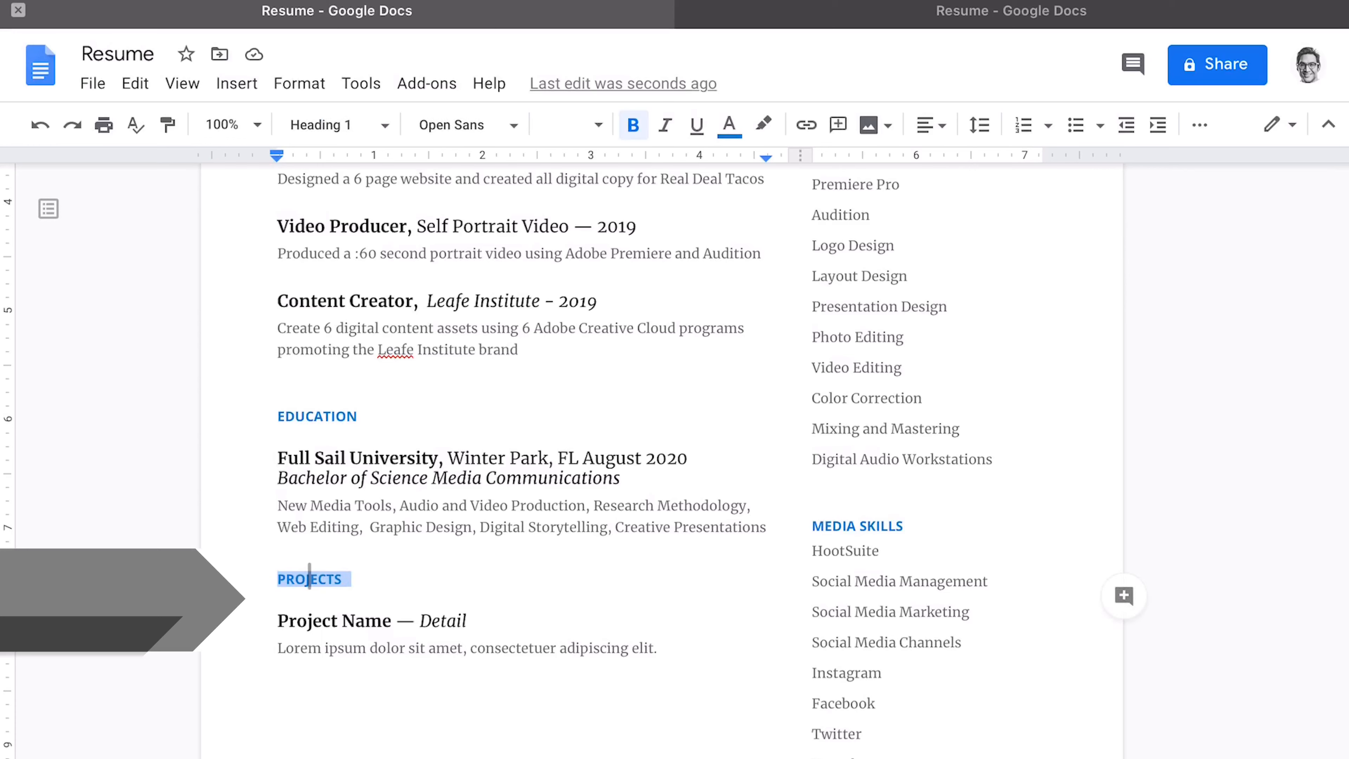
text(WORK HISTORY)
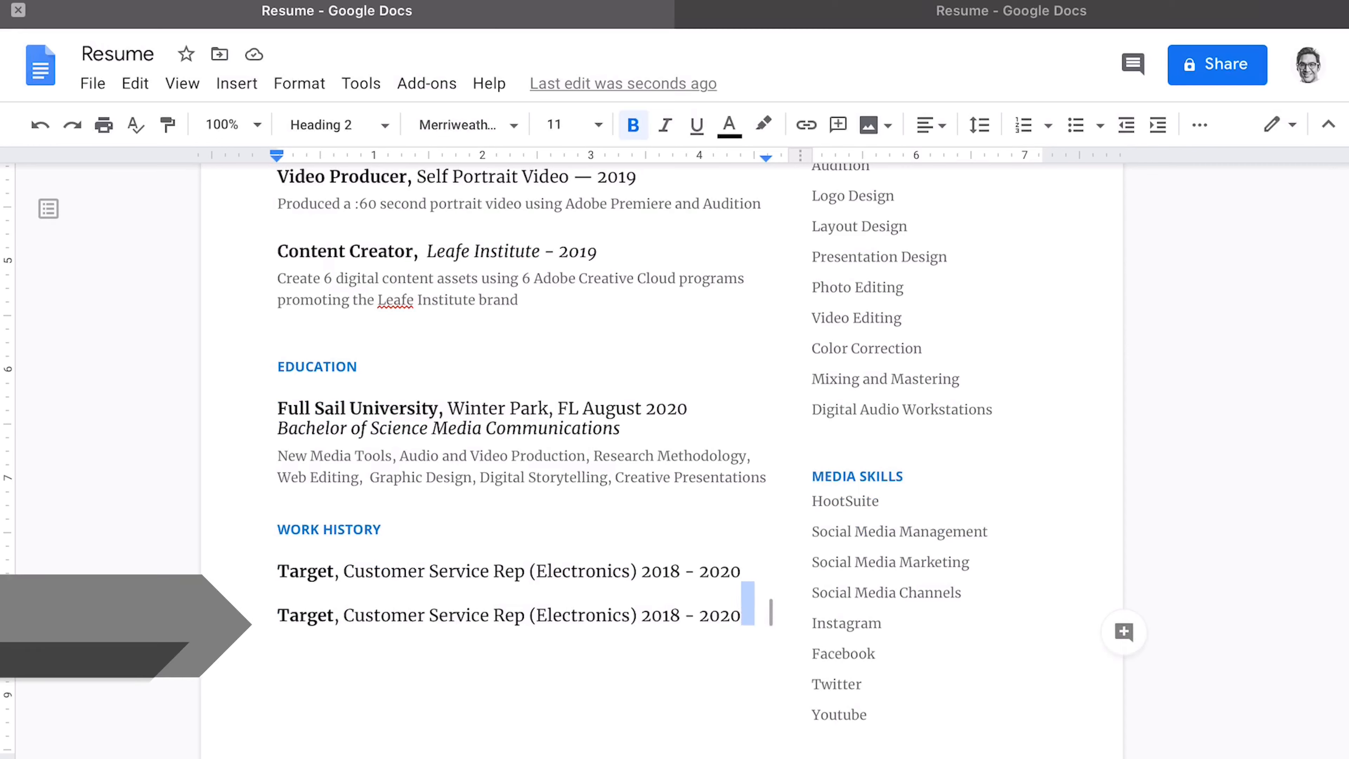
text(Target, Customer Service Rep (Electronics) 2018 - 2020)
text(Publix, Stock Clerk  2017 - 2018)
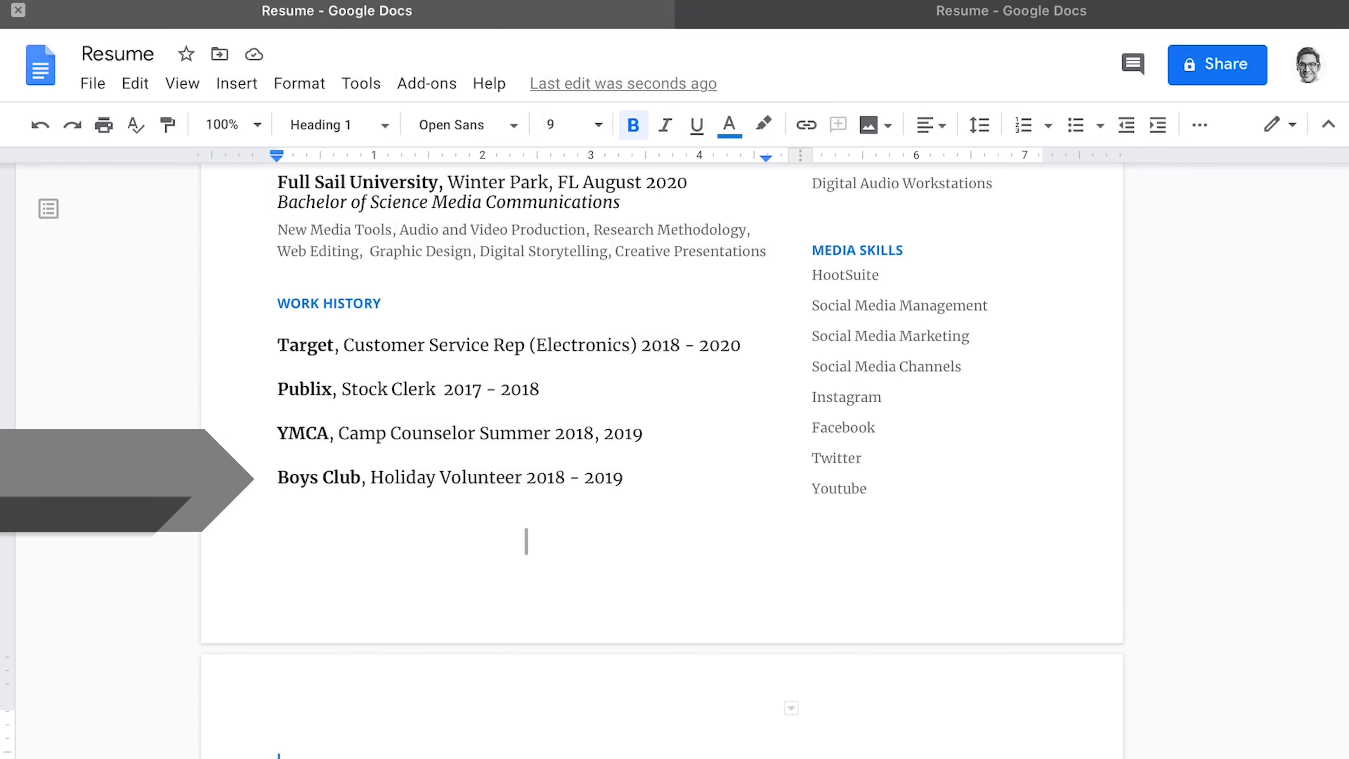
scroll(down, 3)
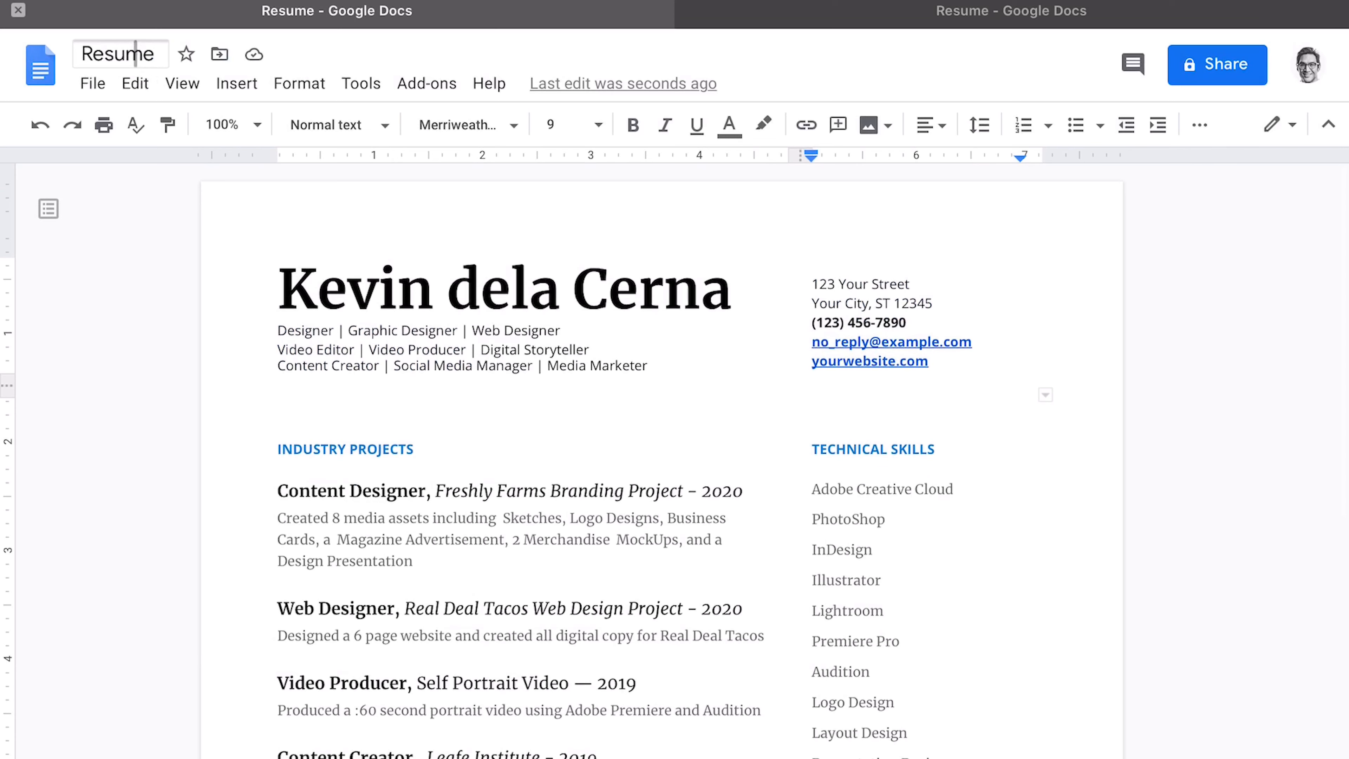
Retitle the document 'Kevin dela Cerna Content Creator Resume_08.2020'.
click(120, 54)
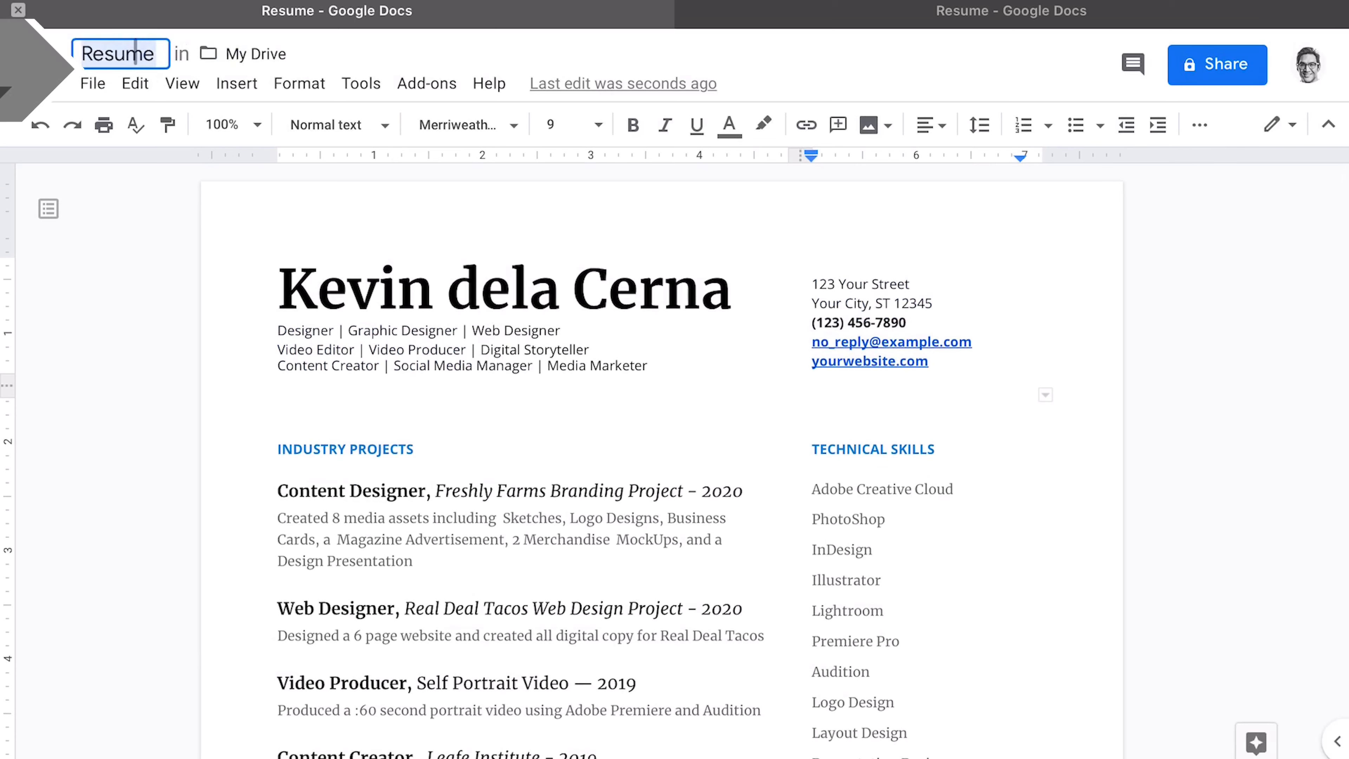
text(Kevin dela Cerna)
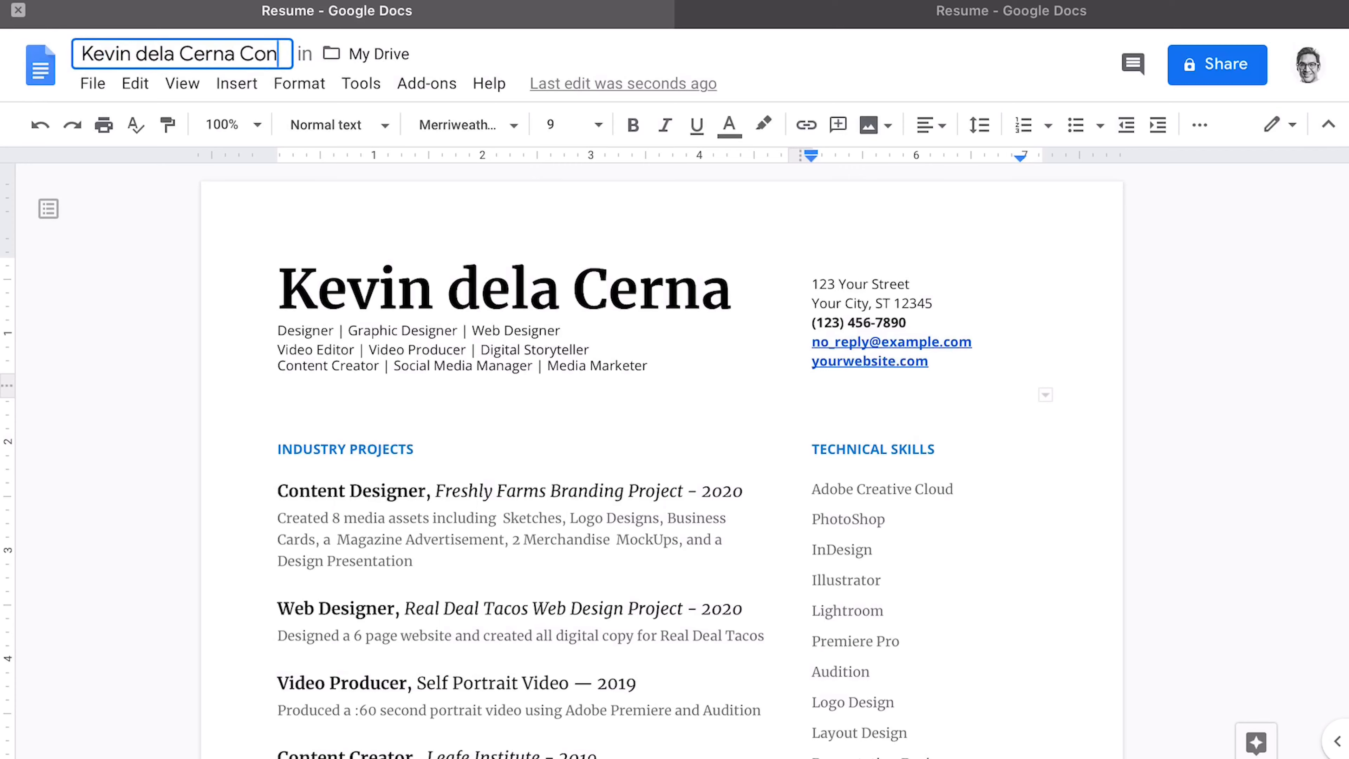
text(Content Creator Reesume_08.2020)
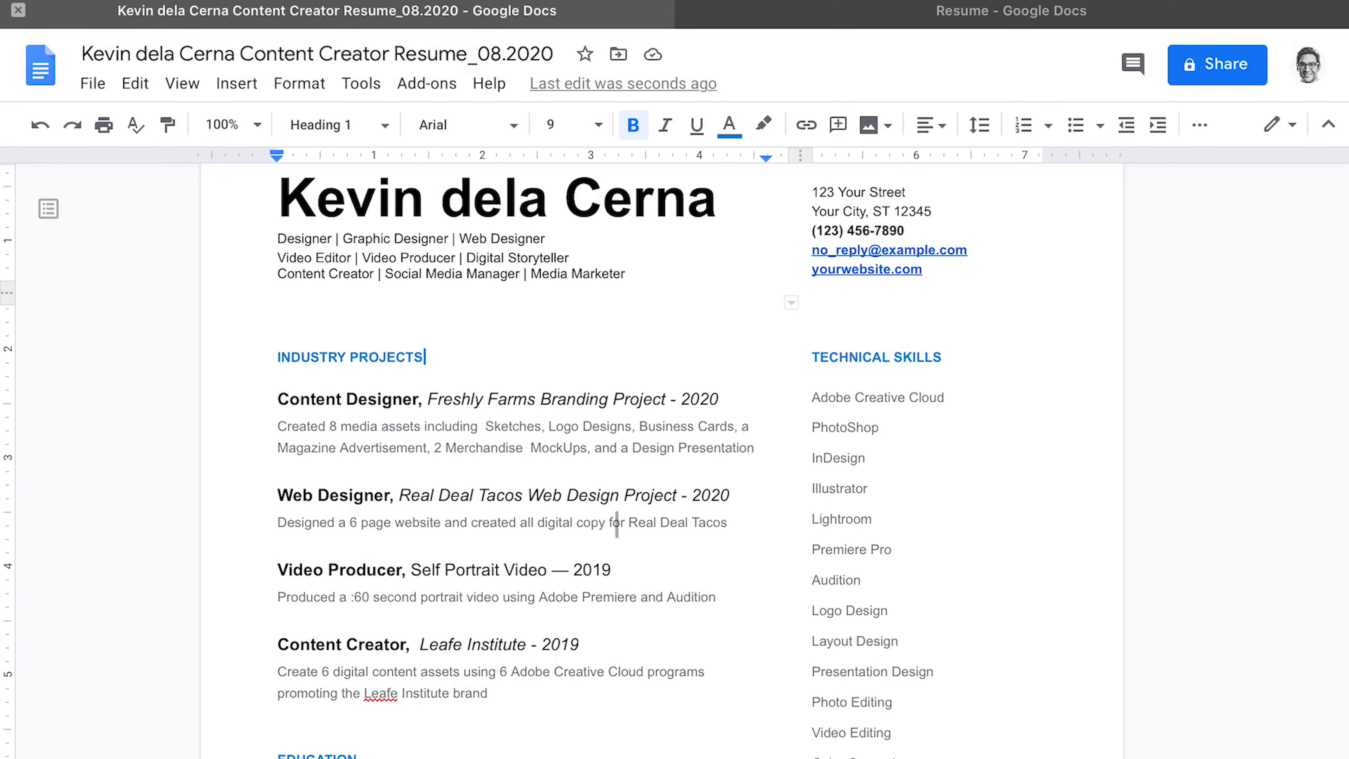
Set the INDUSTRY PROJECTS and TECHNICAL SKILLS headings to 12 pt.
scroll(down, 3)
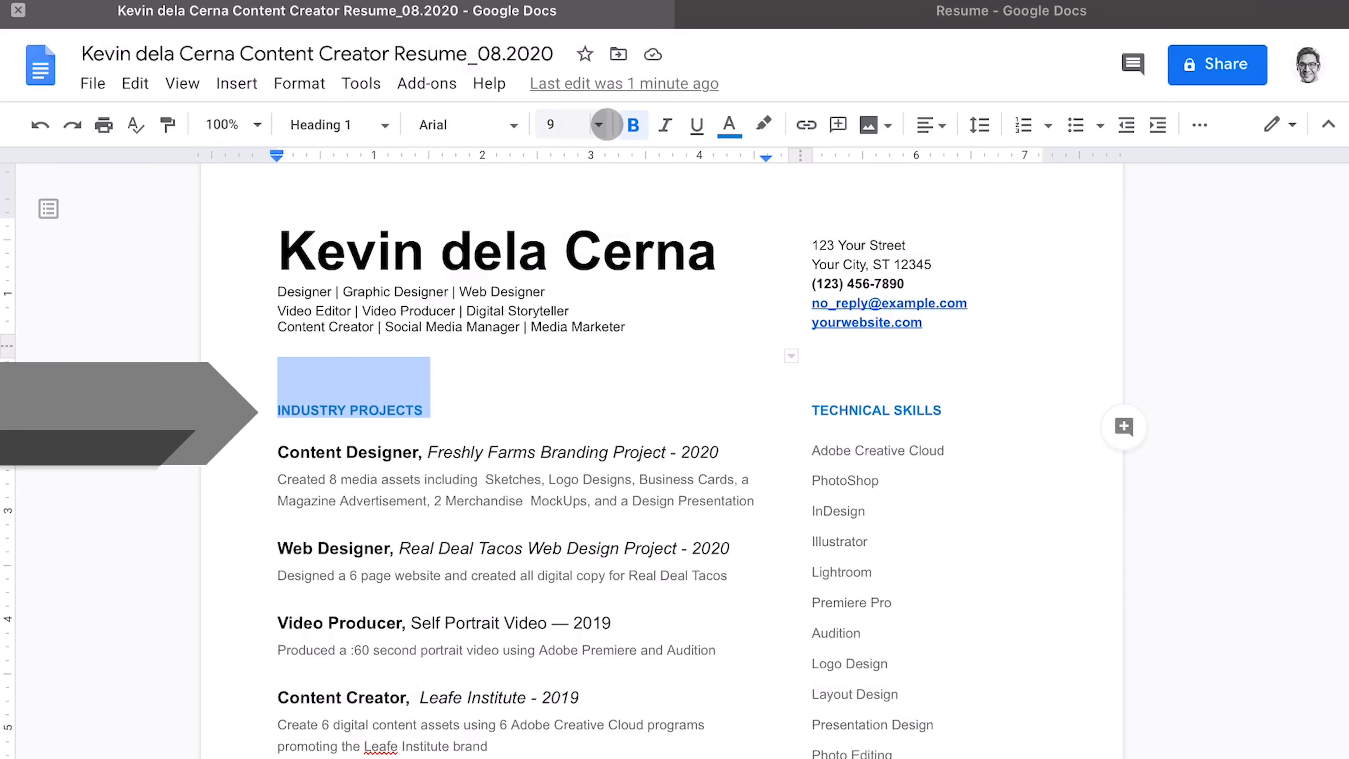
click(600, 125)
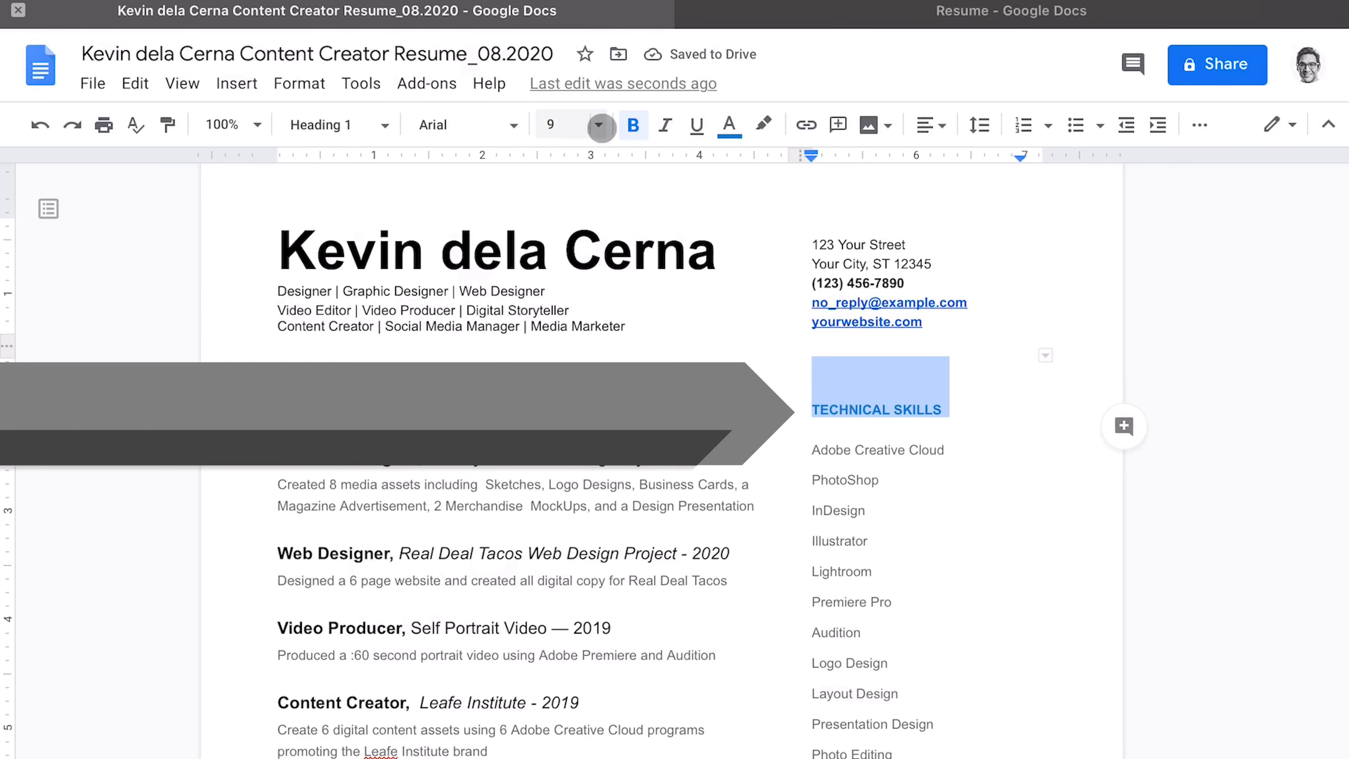
click(599, 125)
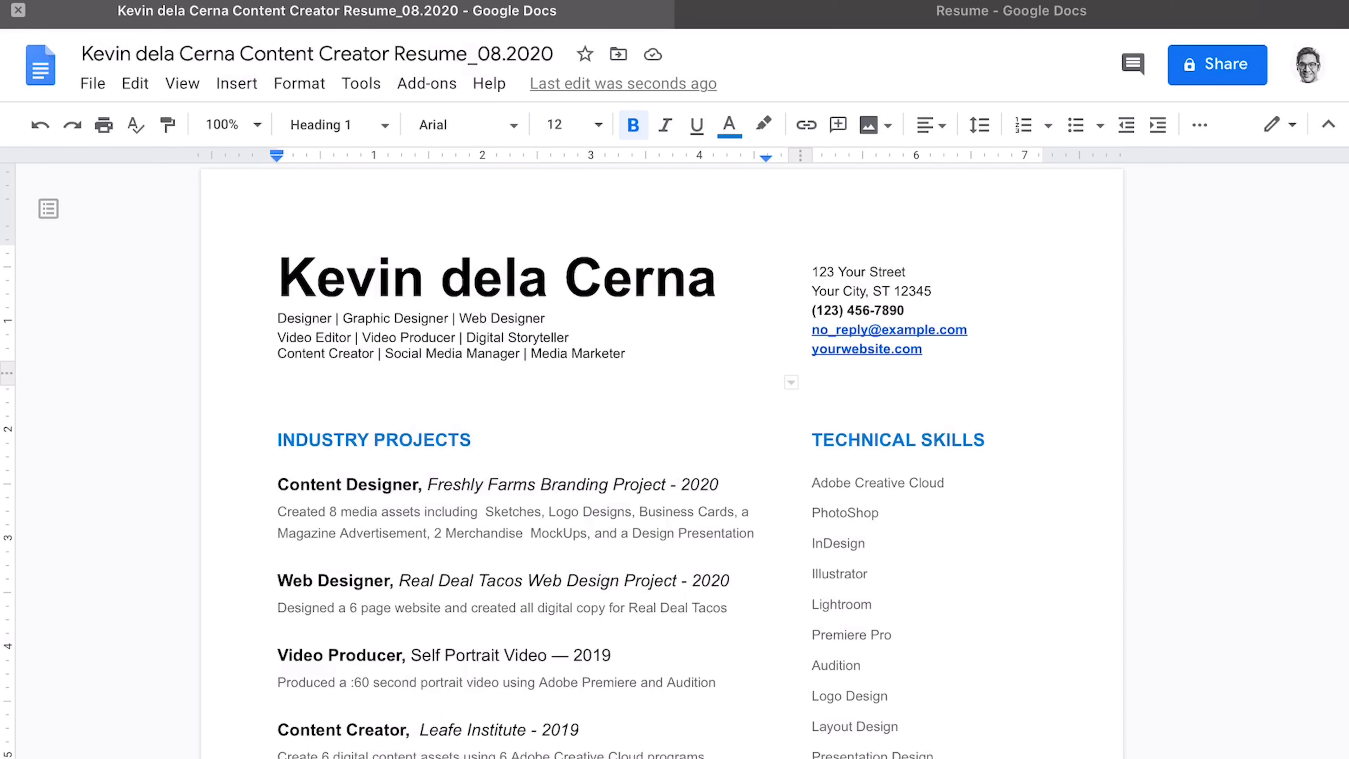
click(472, 440)
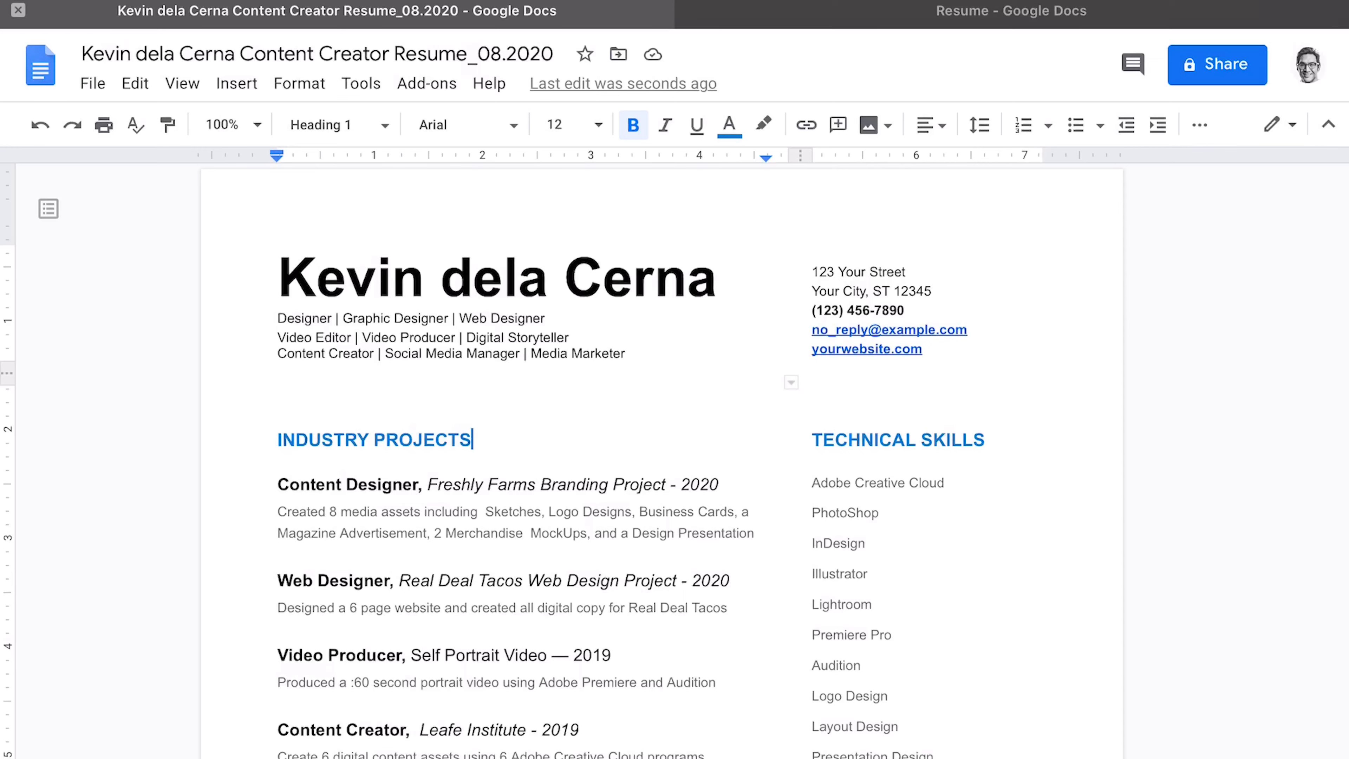
click(708, 425)
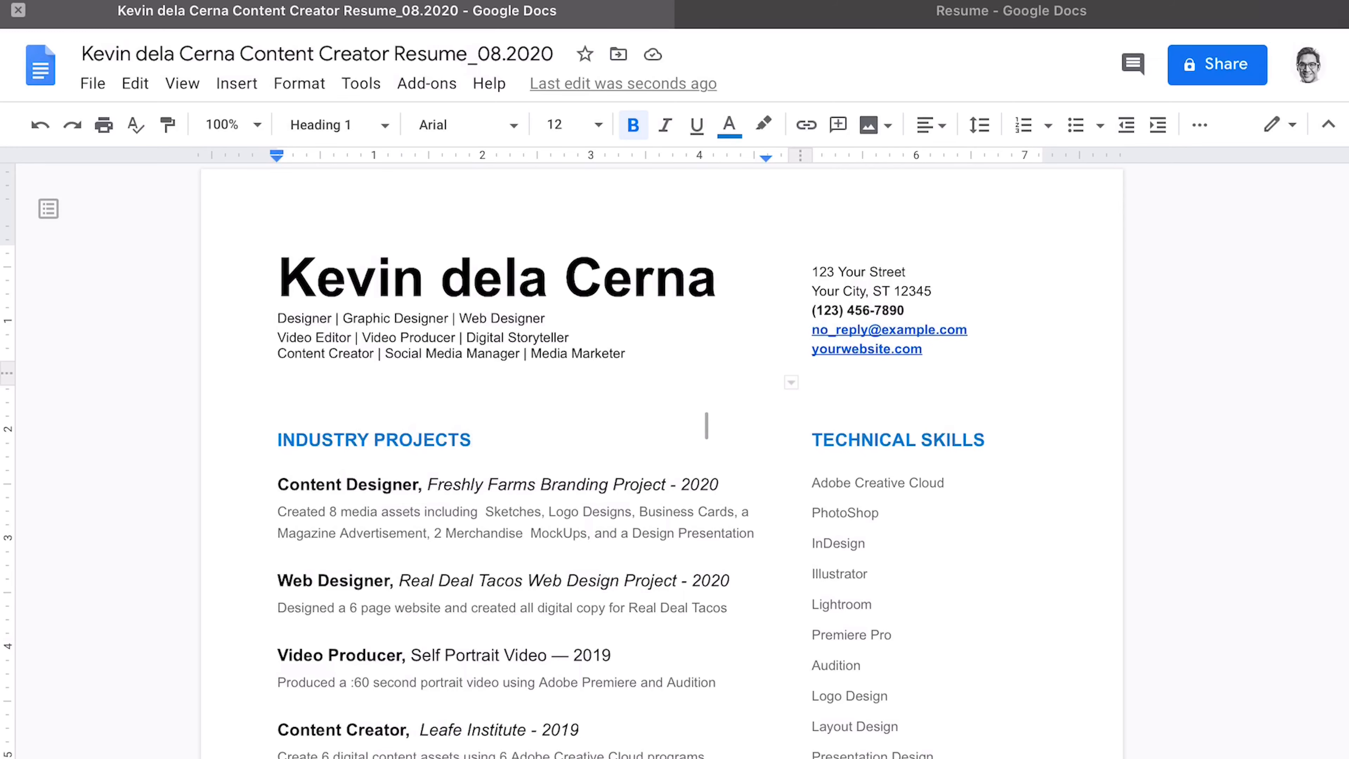